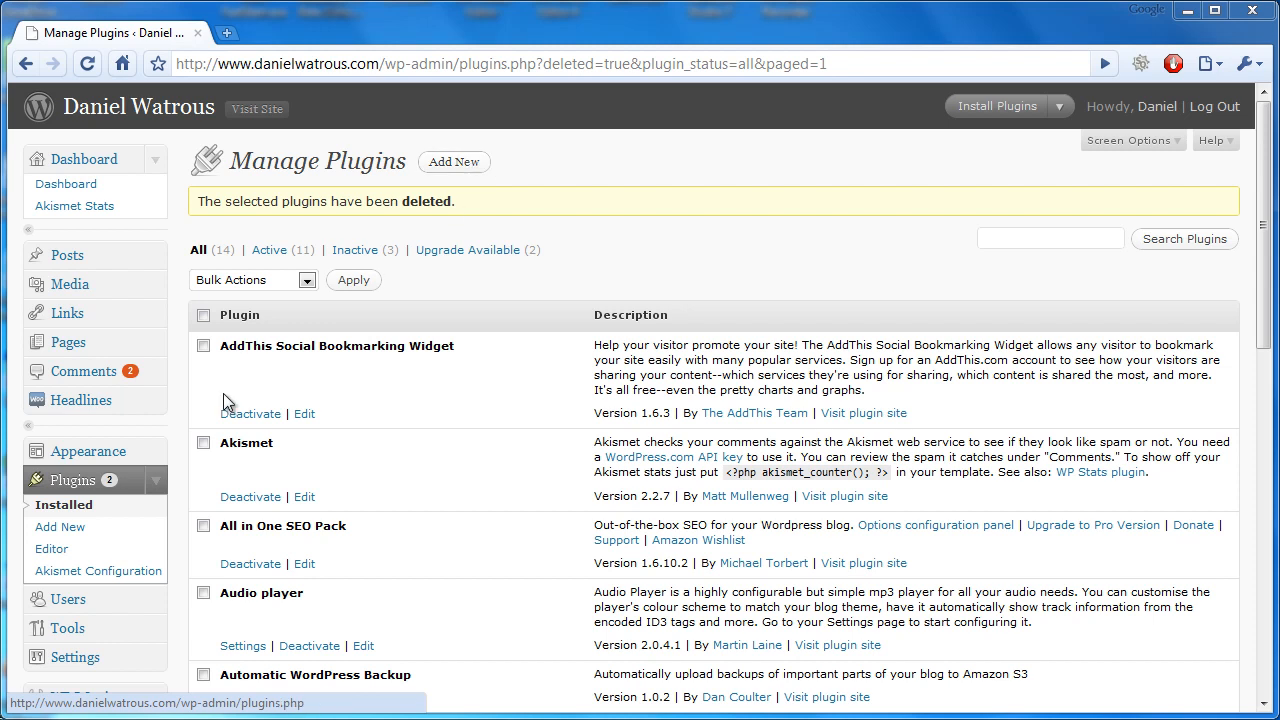
{"action": "mouse_move", "coordinate": [112, 490]}
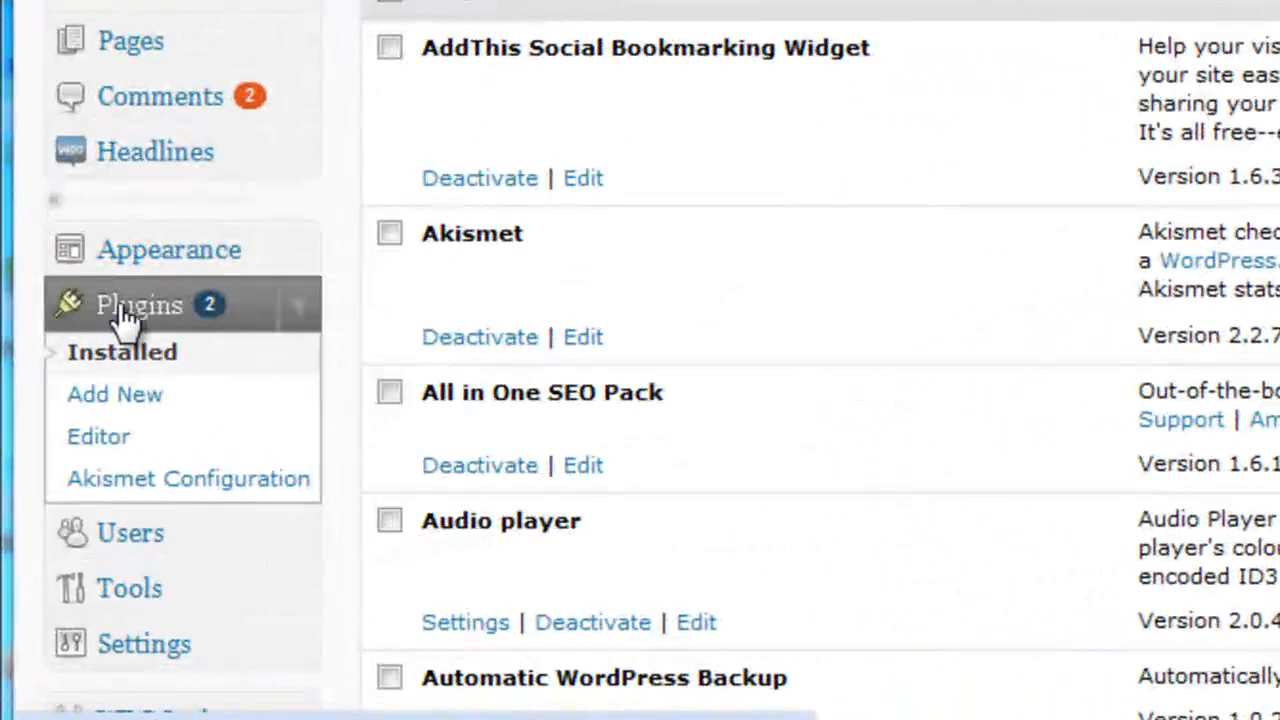
{"action": "mouse_move", "coordinate": [316, 330]}
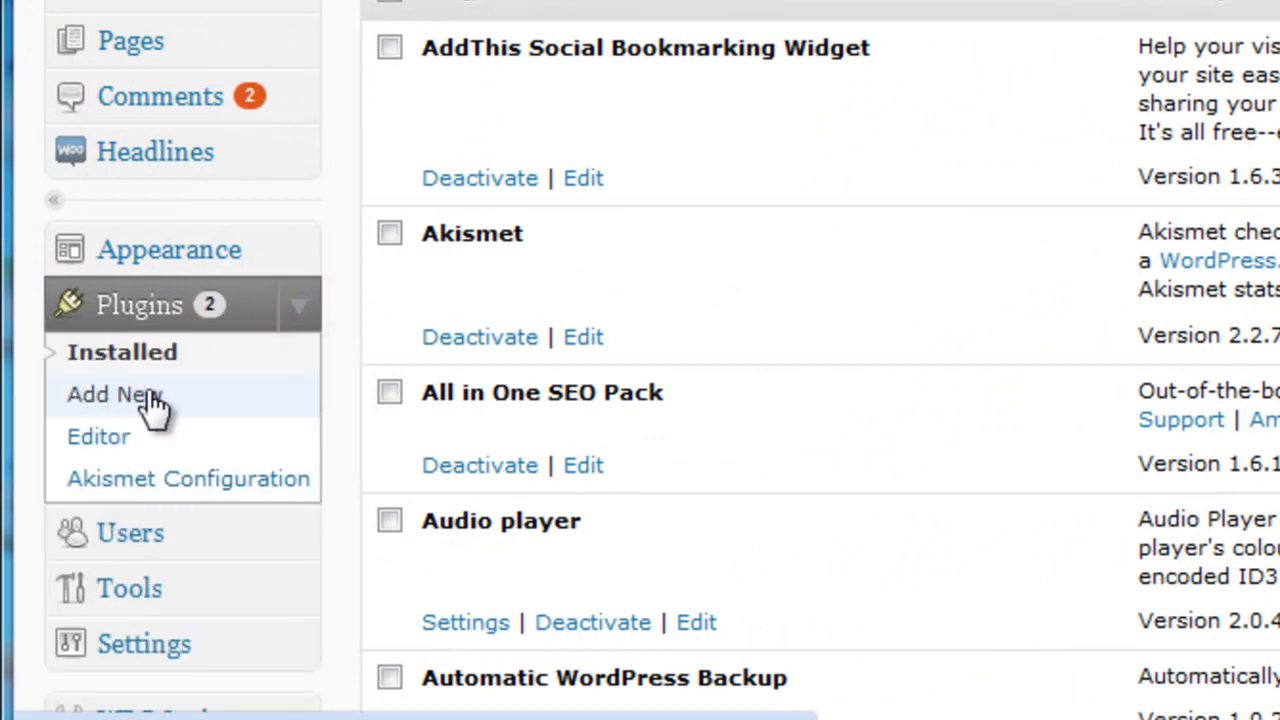
{"action": "mouse_move", "coordinate": [140, 400]}
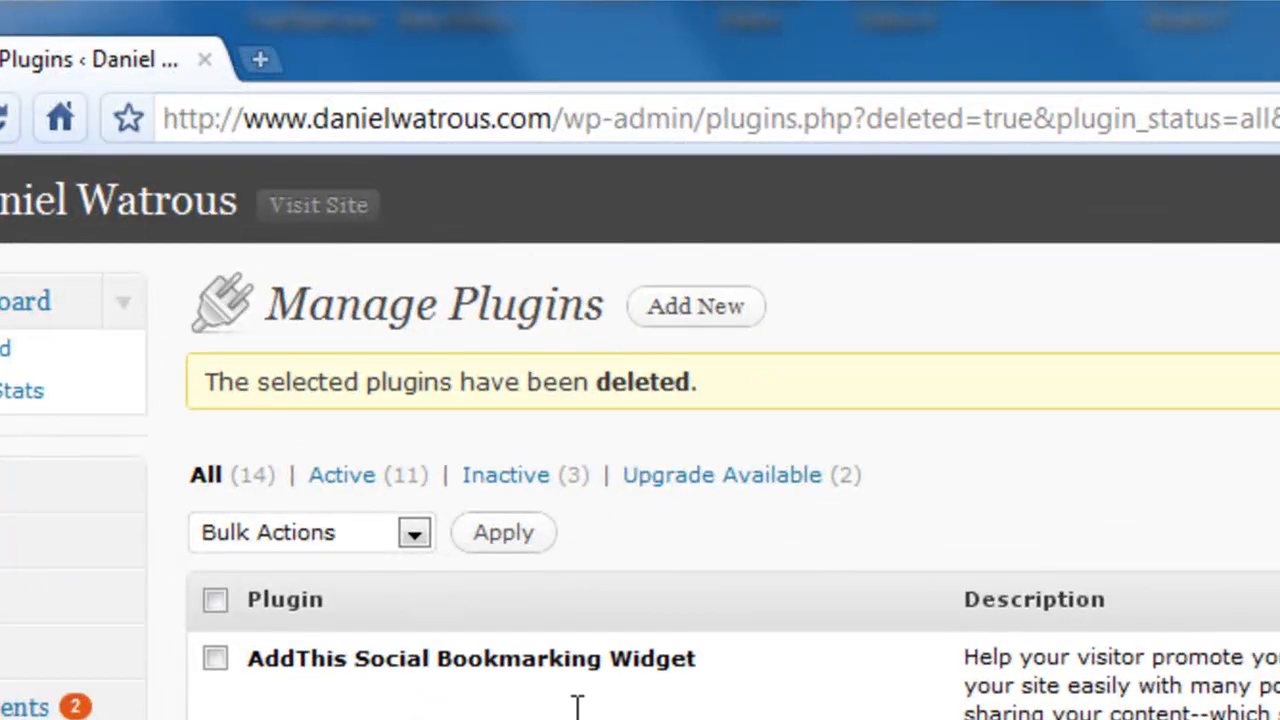
{"action": "mouse_move", "coordinate": [704, 316]}
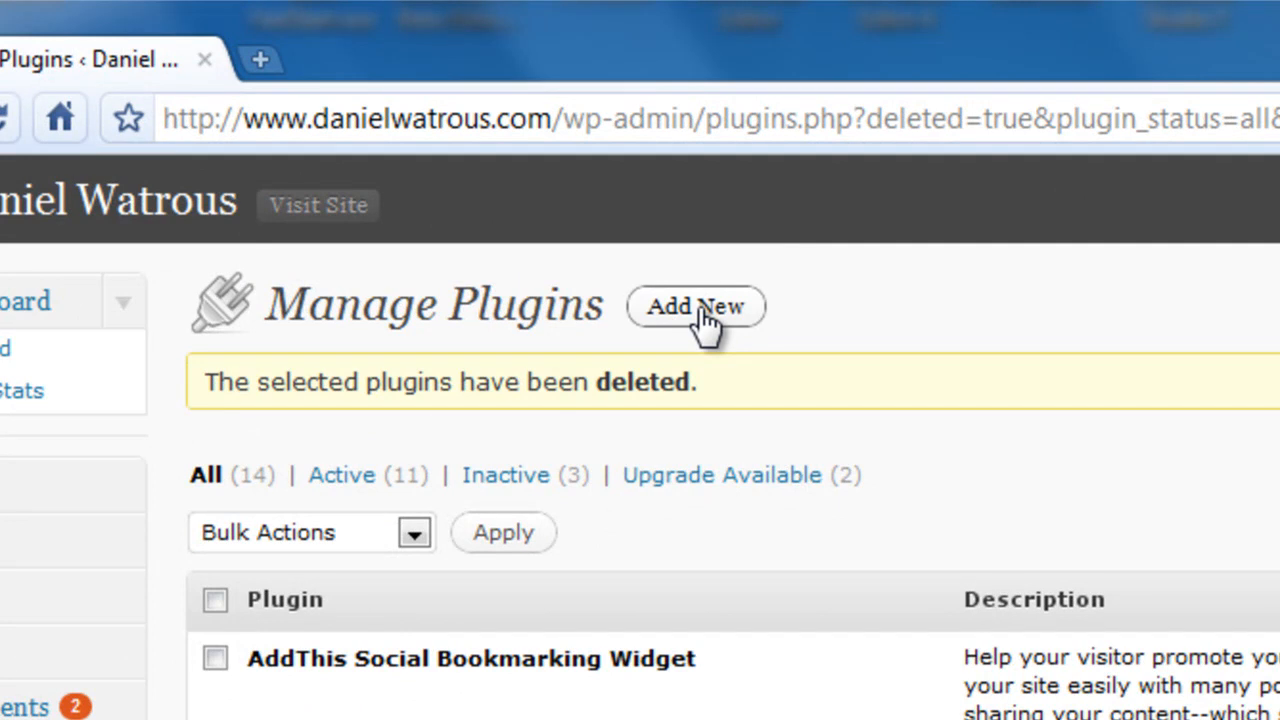
Search Add New plugins for 'facebook like for mark'.
{"action": "left_click", "coordinate": [696, 306]}
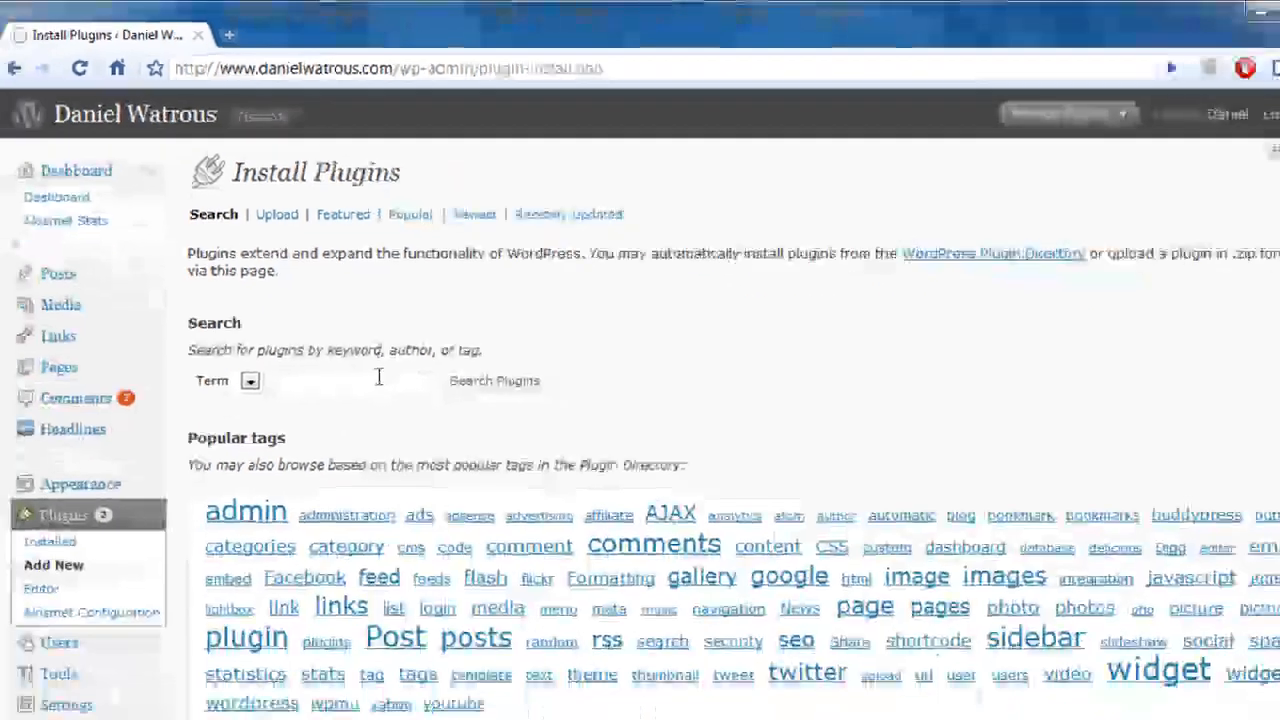
{"action": "type", "text": "facebook like for"}
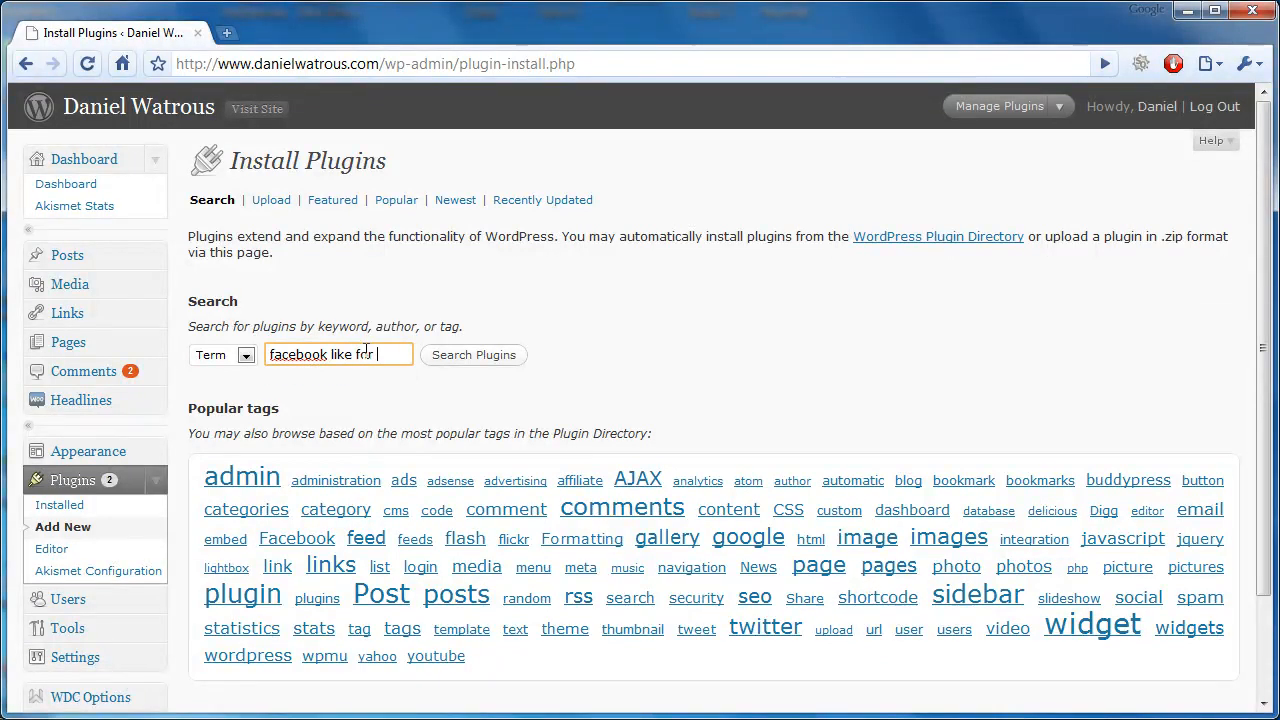
{"action": "type", "text": "mark"}
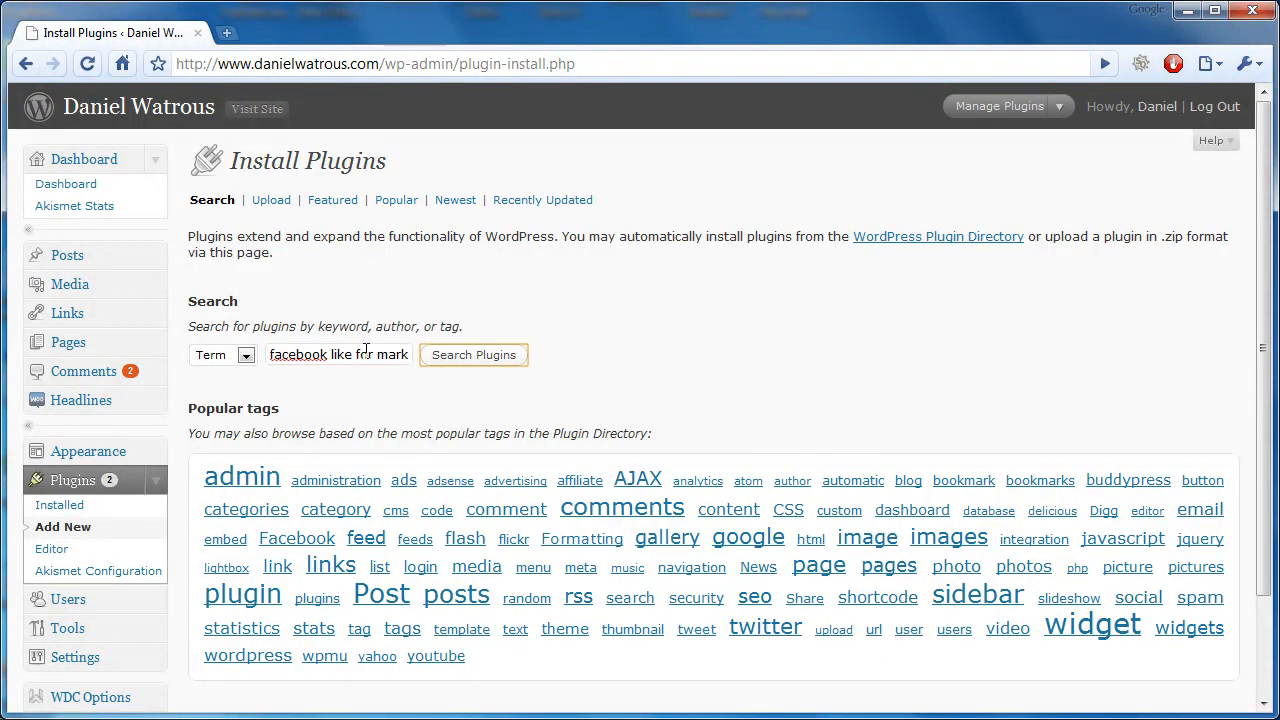
{"action": "left_click", "coordinate": [472, 354]}
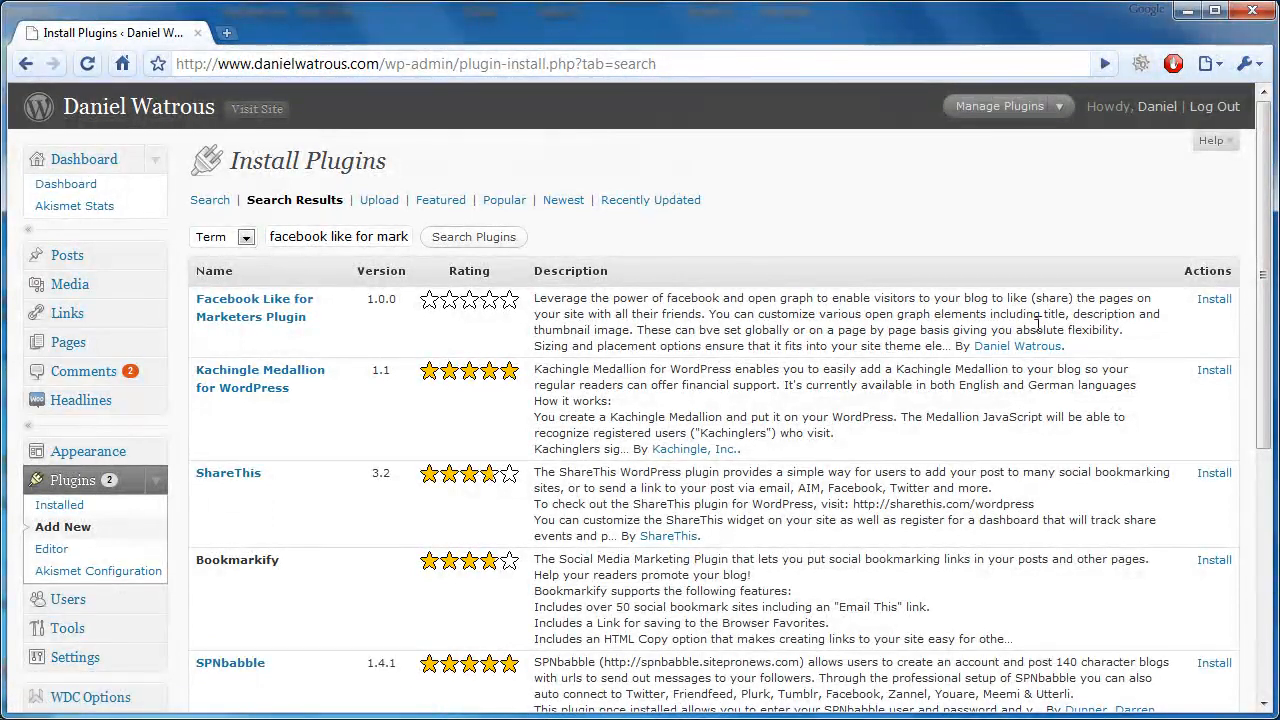
Install the Facebook Like for Marketers plugin from its details page and activate it.
{"action": "left_click", "coordinate": [1214, 298]}
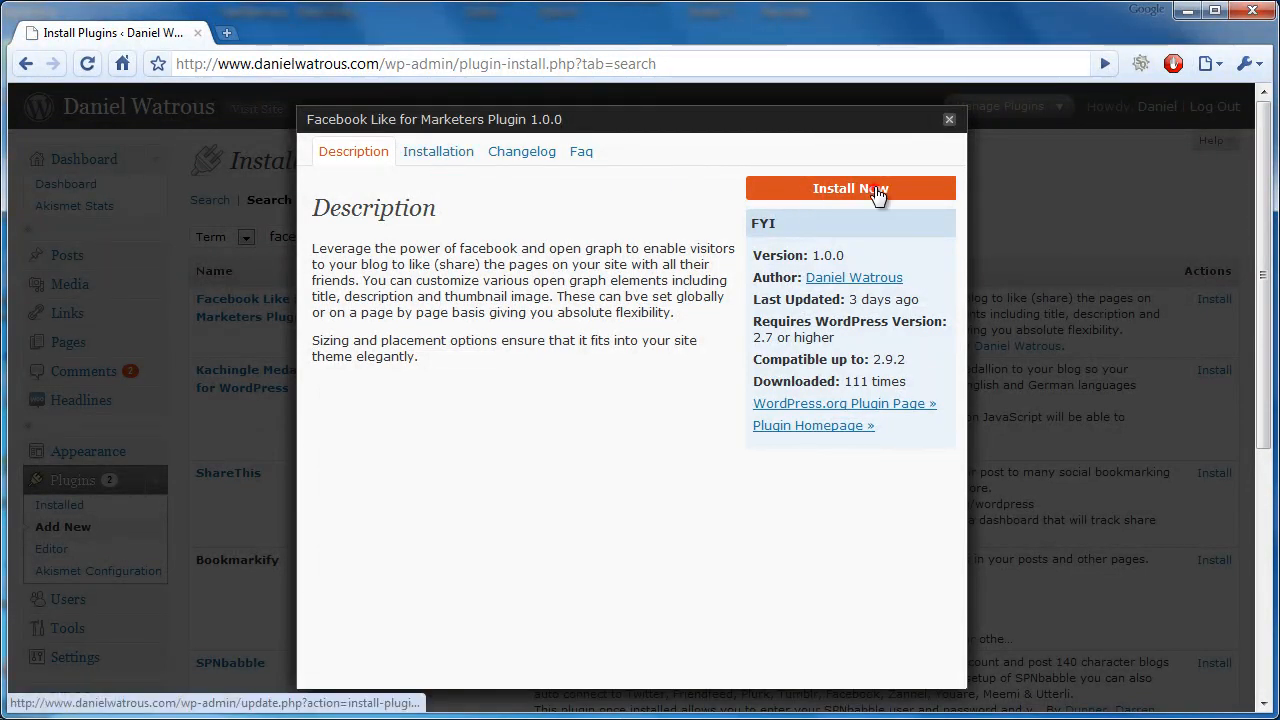
{"action": "left_click", "coordinate": [850, 188]}
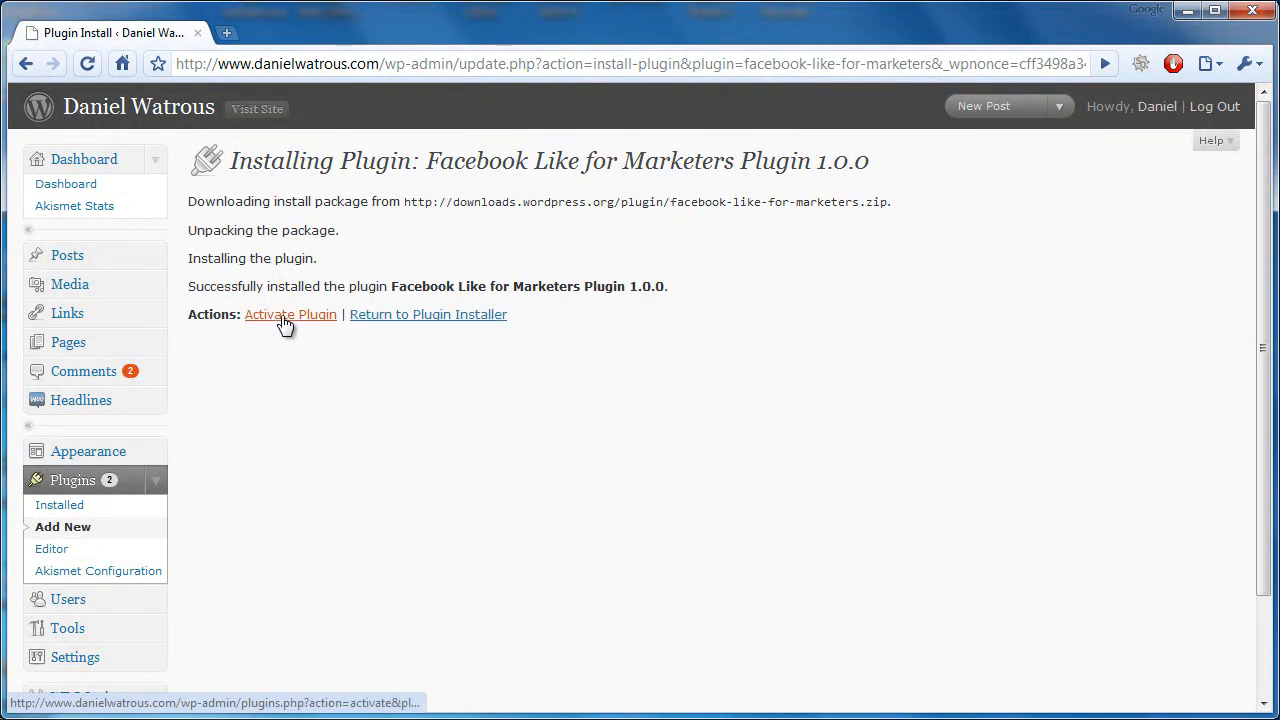
{"action": "left_click", "coordinate": [290, 314]}
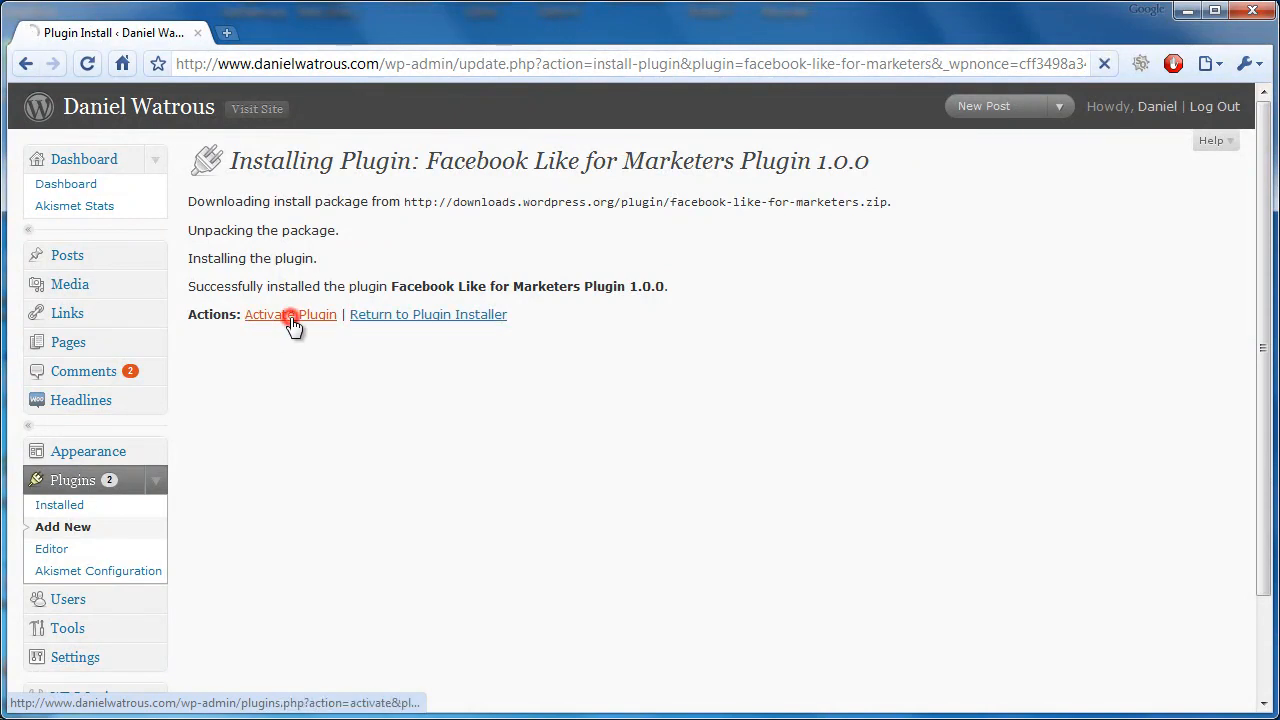
{"action": "left_click", "coordinate": [290, 314]}
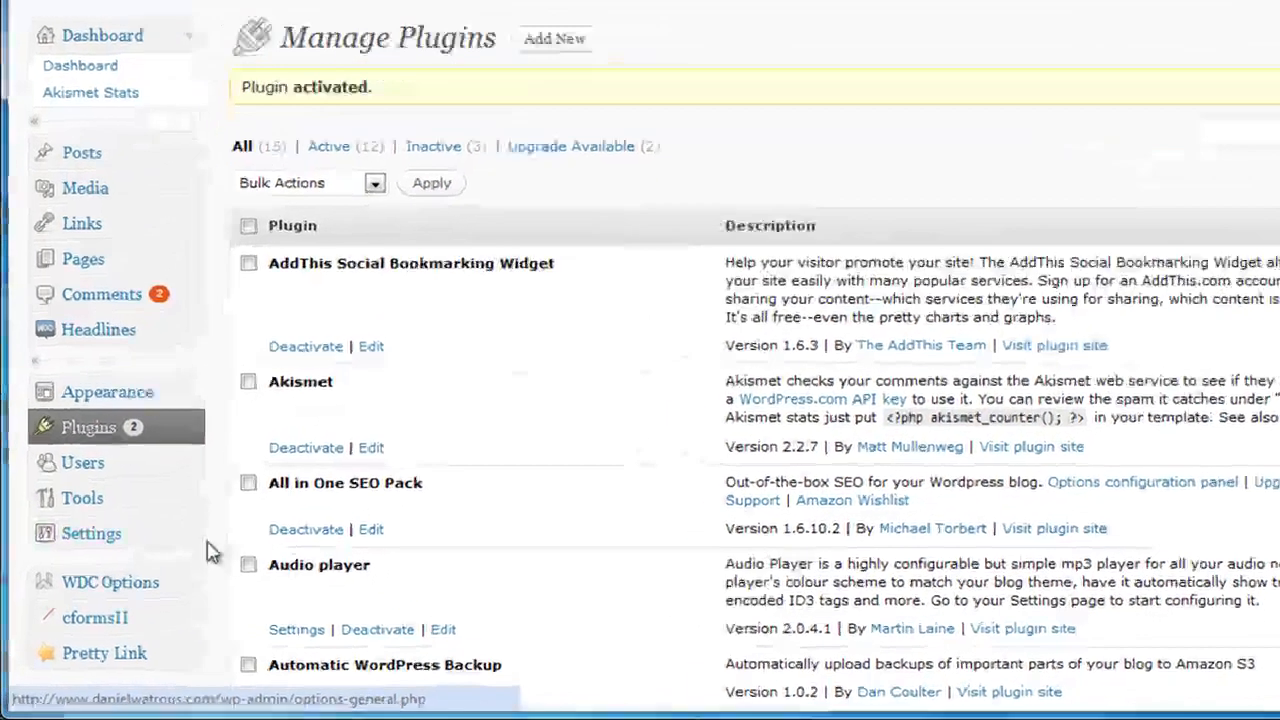
Go to Settings > Facebook Like Button to load the plugin's settings page.
{"action": "left_click", "coordinate": [92, 532]}
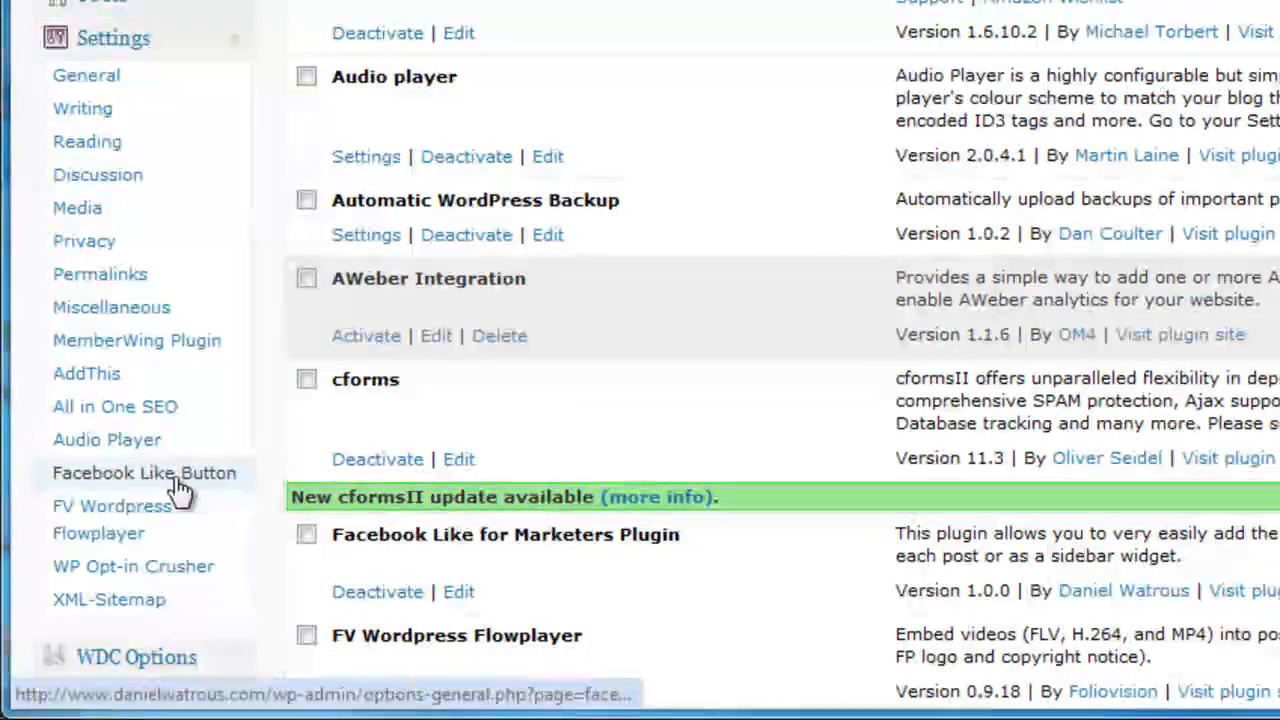
{"action": "left_click", "coordinate": [144, 472]}
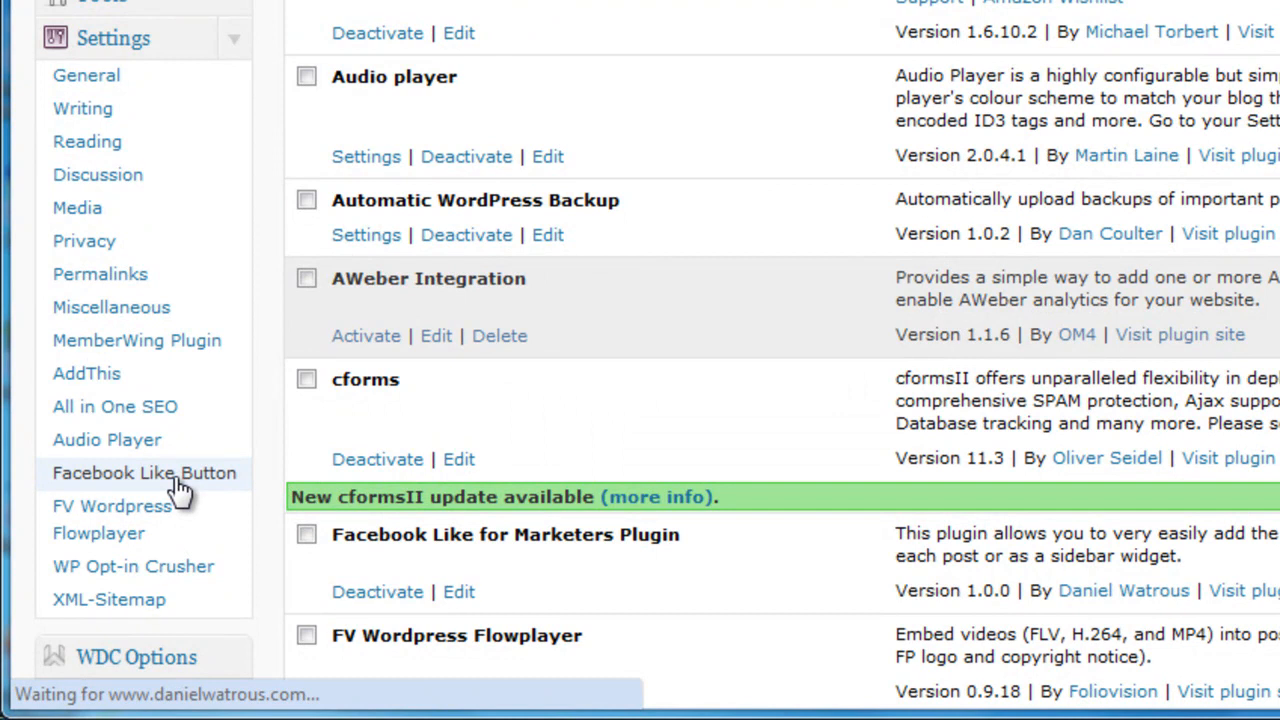
Review the Like button settings and change the button height from 70 to 75.
{"action": "left_click", "coordinate": [144, 472]}
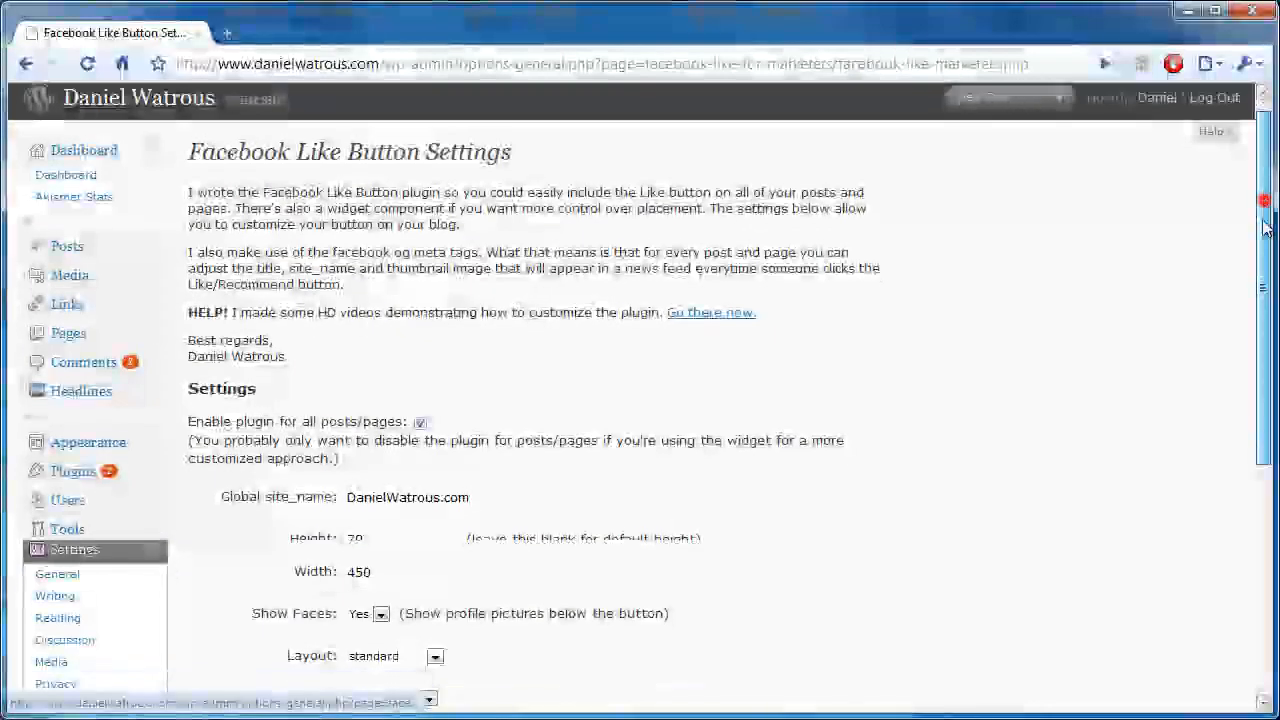
{"action": "scroll", "scroll_direction": "down", "scroll_amount": 3}
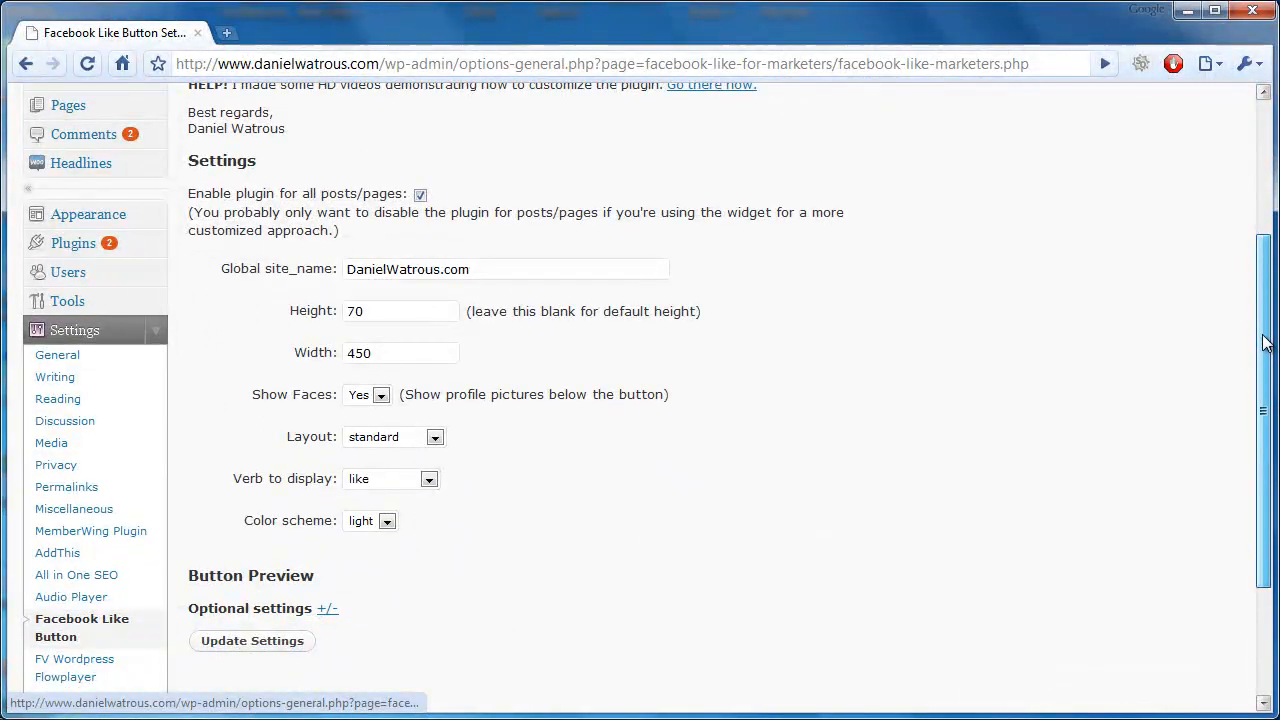
{"action": "scroll", "scroll_direction": "down", "scroll_amount": 3}
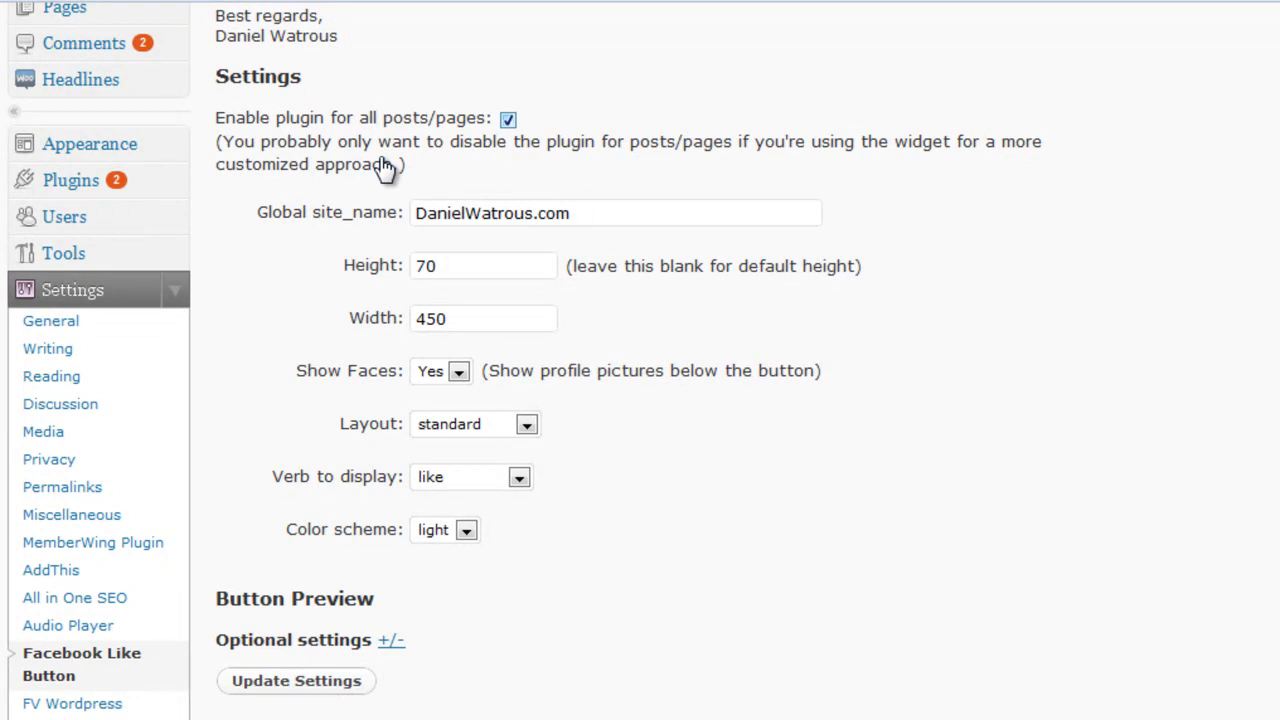
{"action": "mouse_move", "coordinate": [476, 122]}
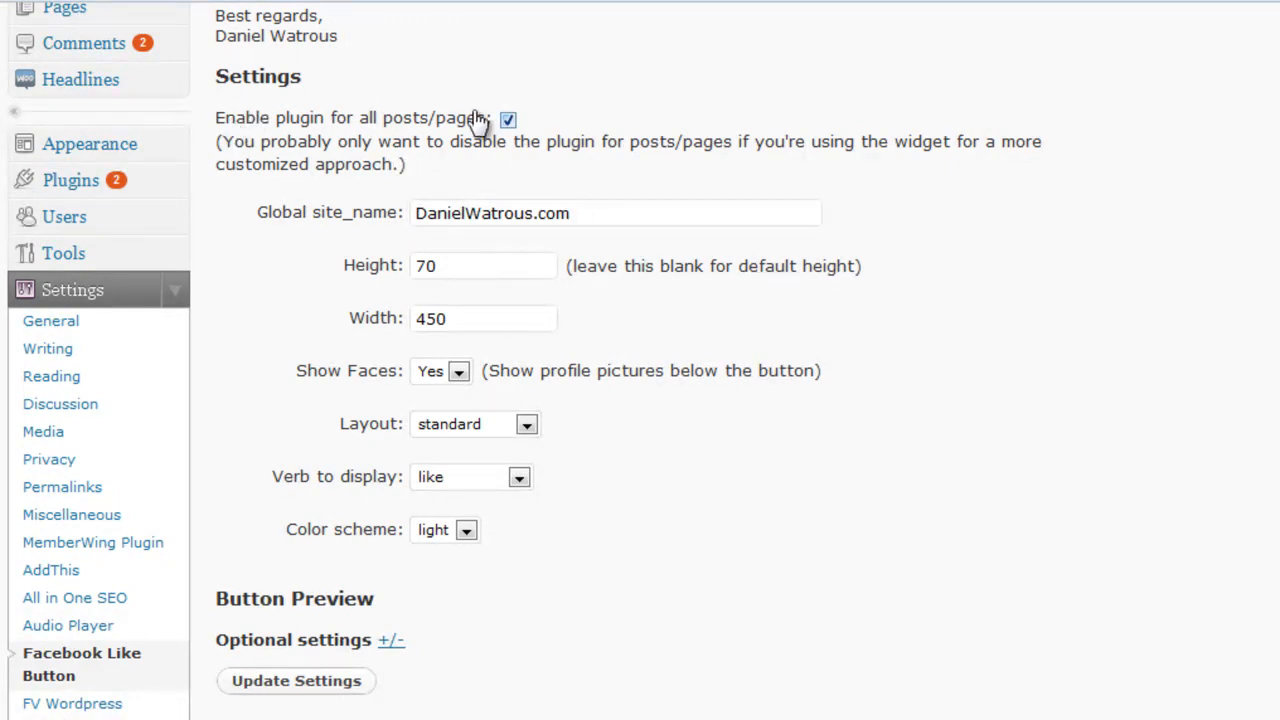
{"action": "mouse_move", "coordinate": [456, 184]}
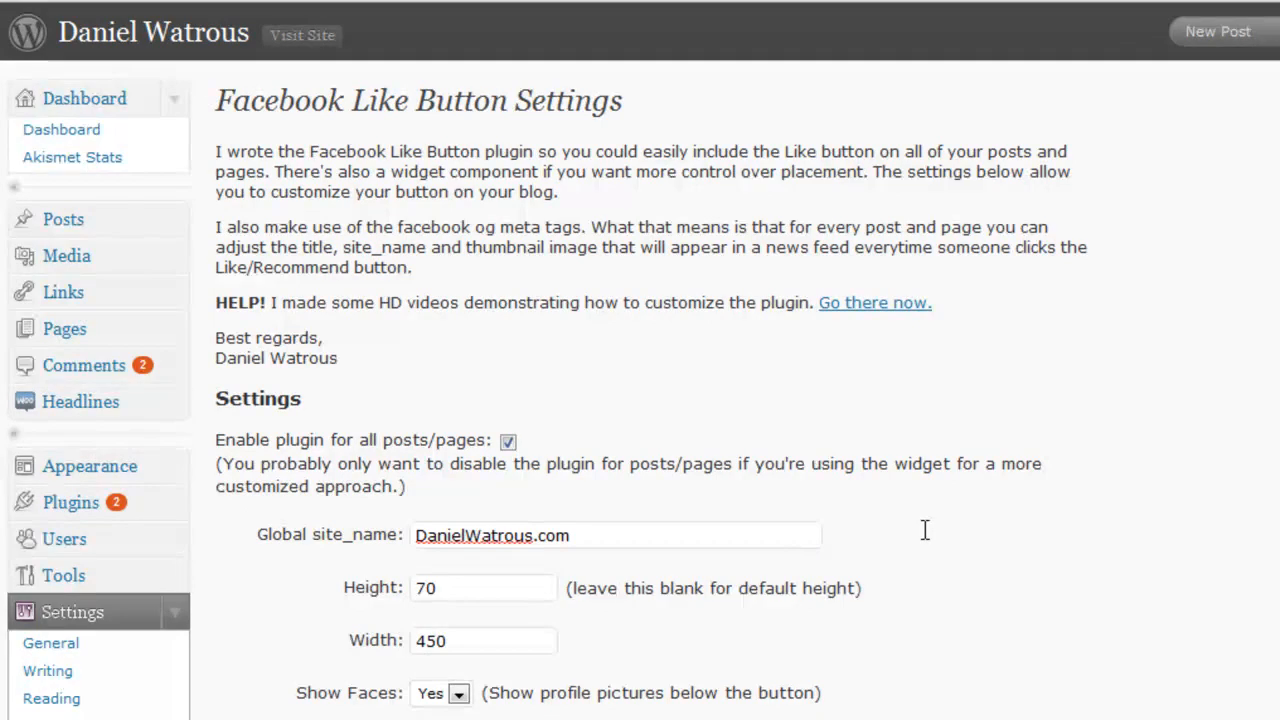
{"action": "mouse_move", "coordinate": [928, 540]}
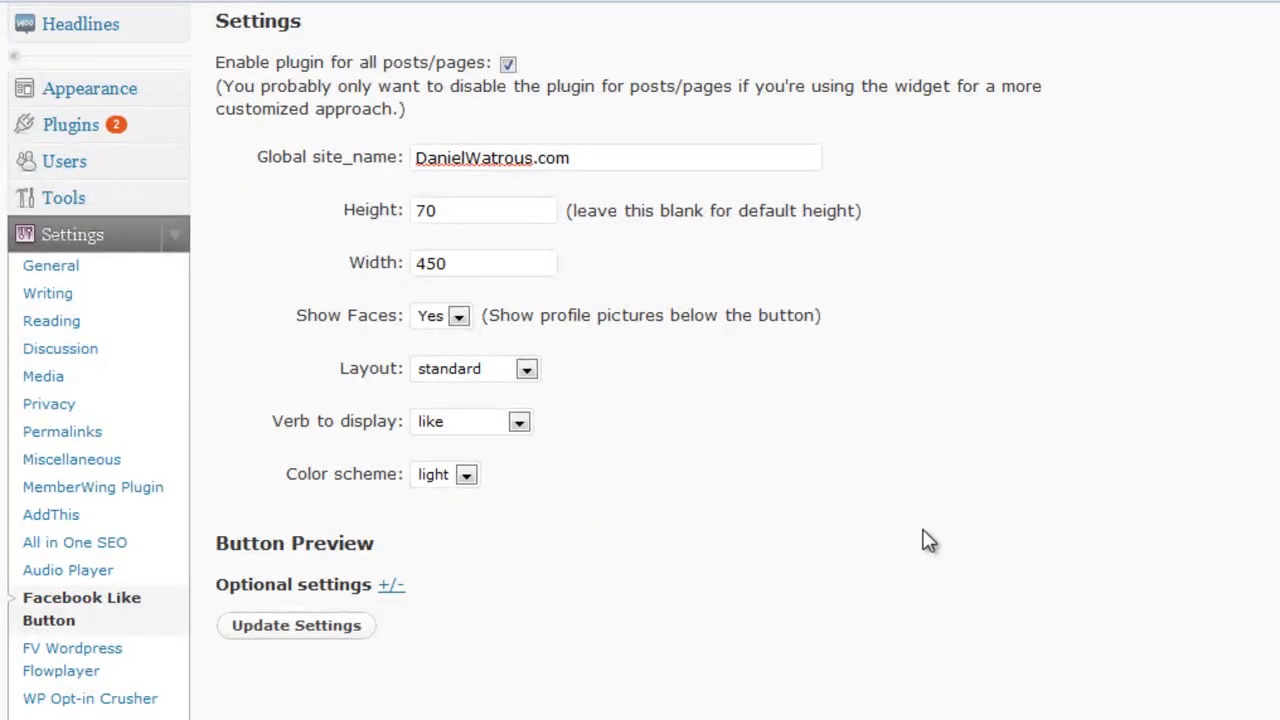
{"action": "scroll", "scroll_direction": "down", "scroll_amount": 3}
{"action": "type", "text": "75"}
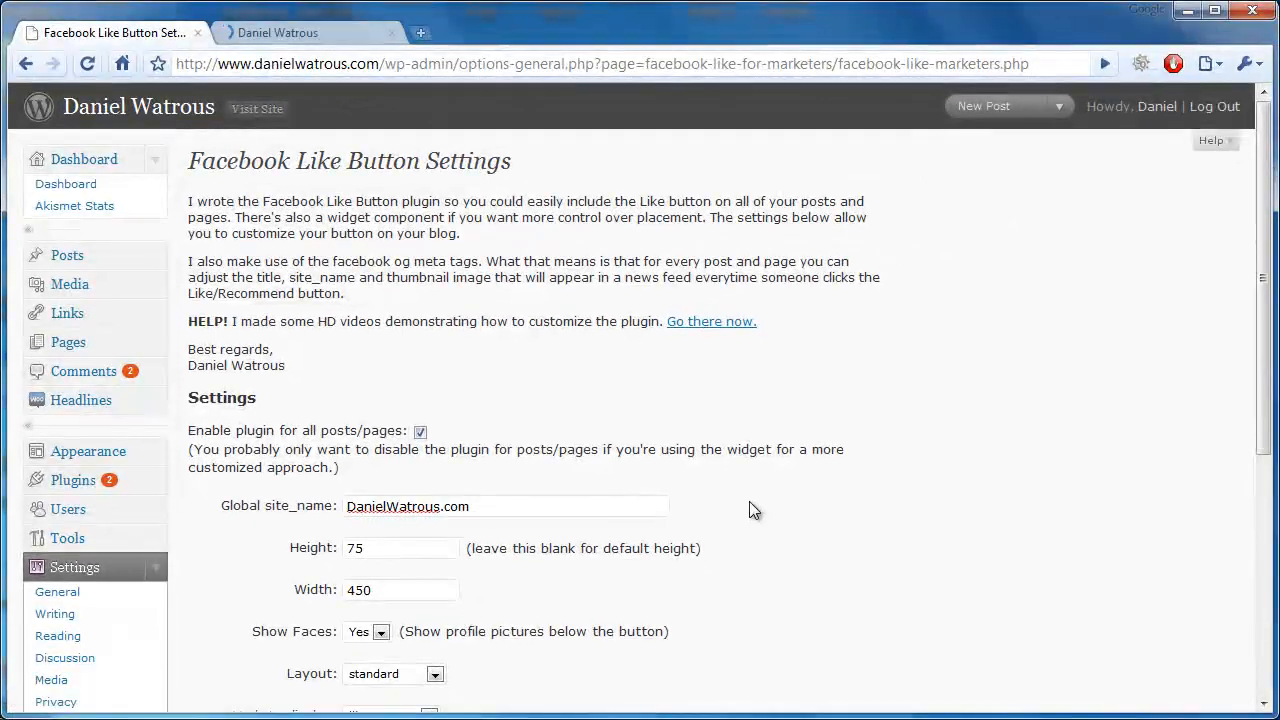
View the Best Free WordPress Themes post on the live site showing its Like button.
{"action": "left_click", "coordinate": [278, 32]}
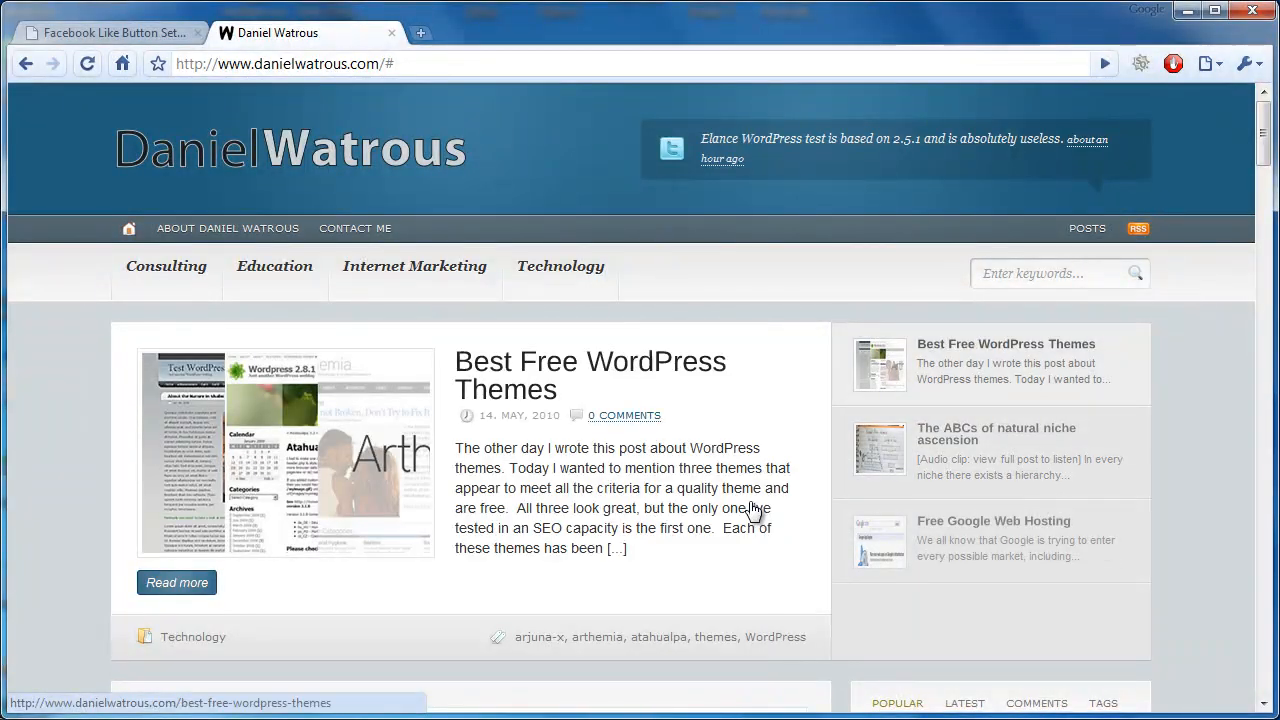
{"action": "left_click", "coordinate": [176, 582]}
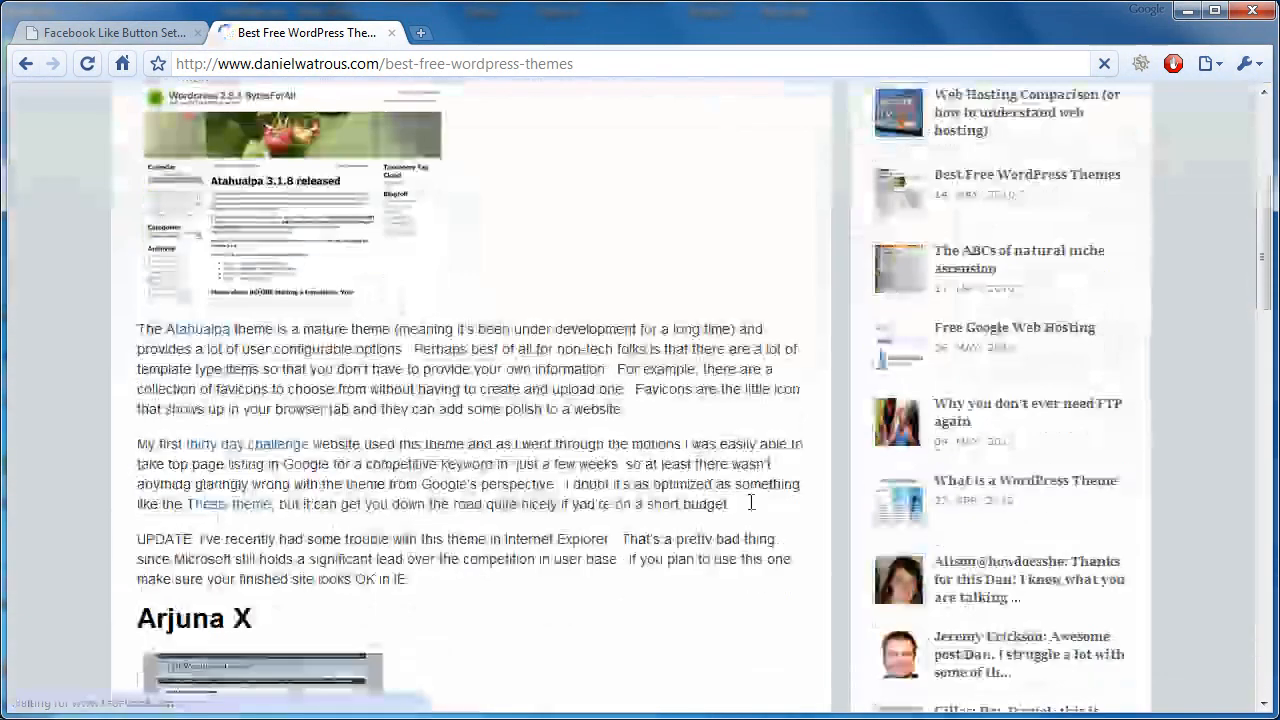
{"action": "scroll", "scroll_direction": "down", "scroll_amount": 3}
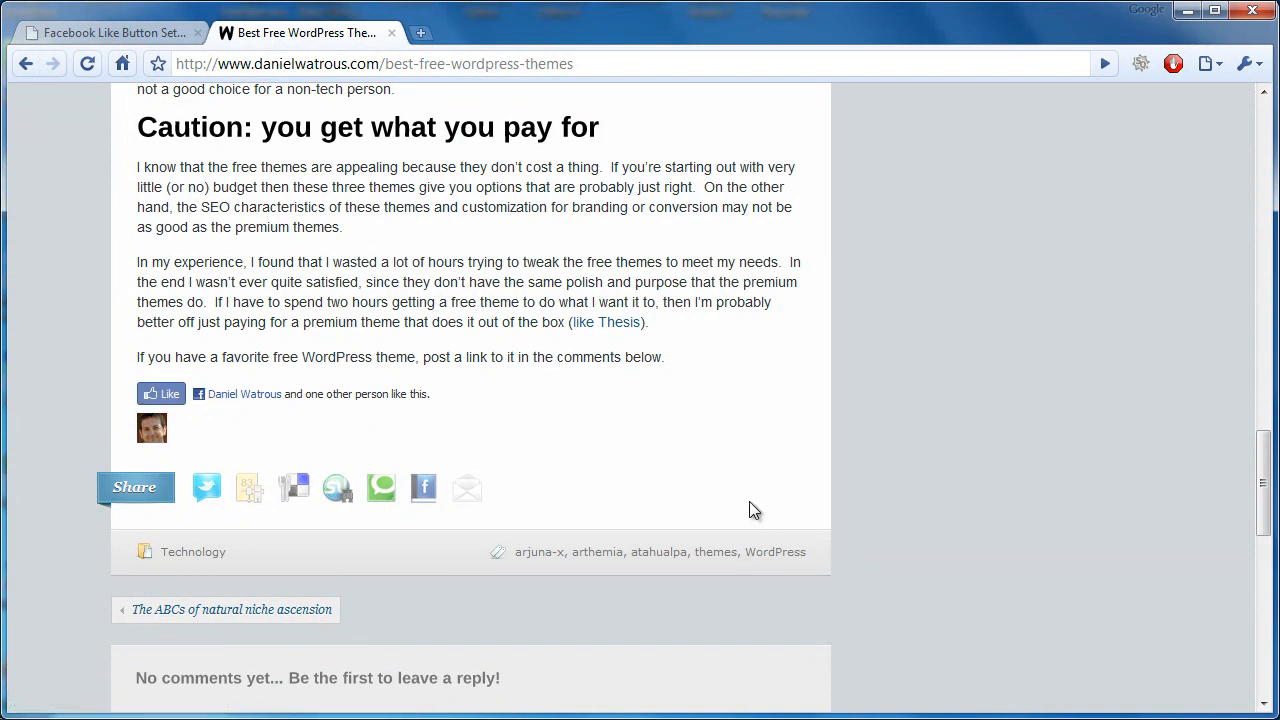
{"action": "mouse_move", "coordinate": [244, 392]}
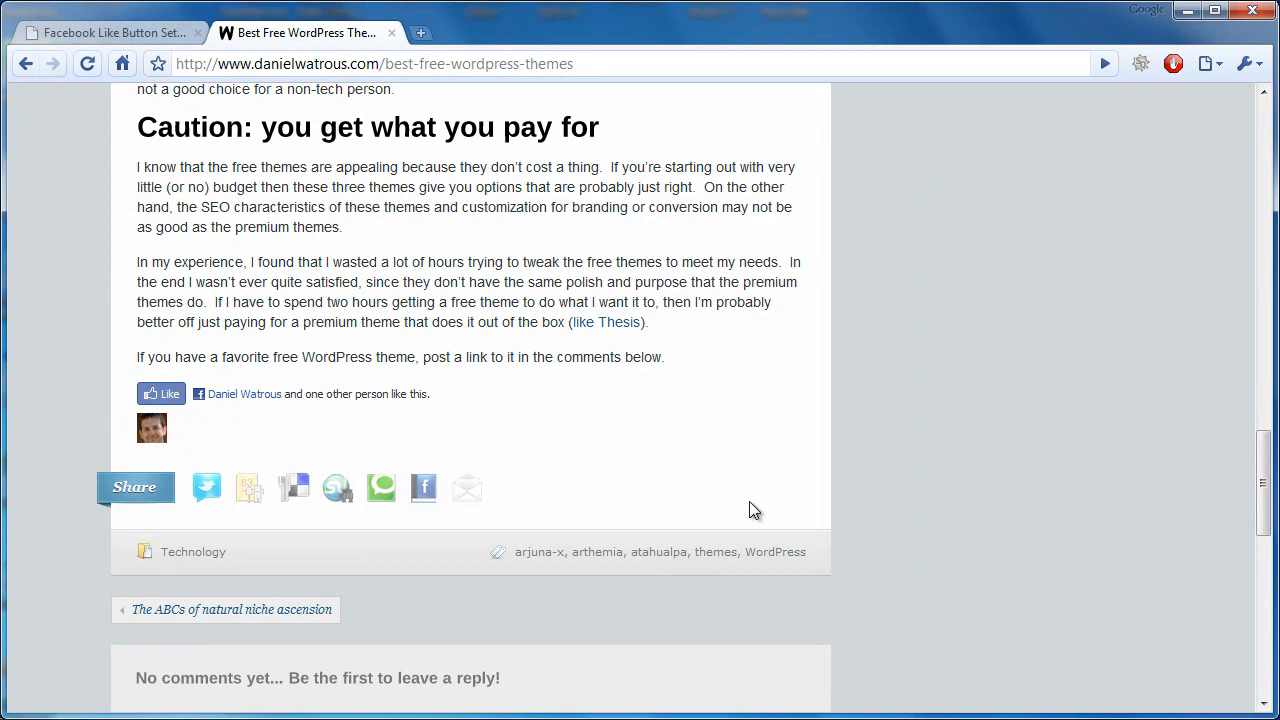
Set the Like button Layout to button_count and check it on the post.
{"action": "left_click", "coordinate": [110, 32]}
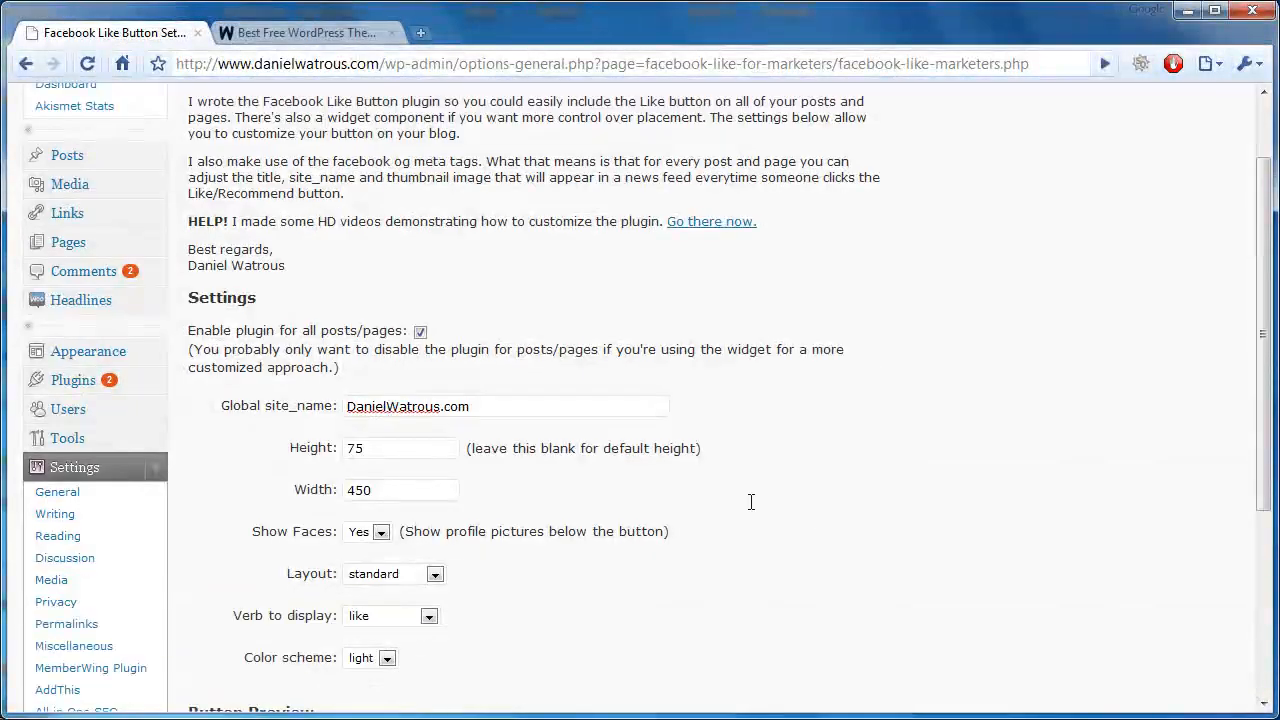
{"action": "scroll", "scroll_direction": "down", "scroll_amount": 3}
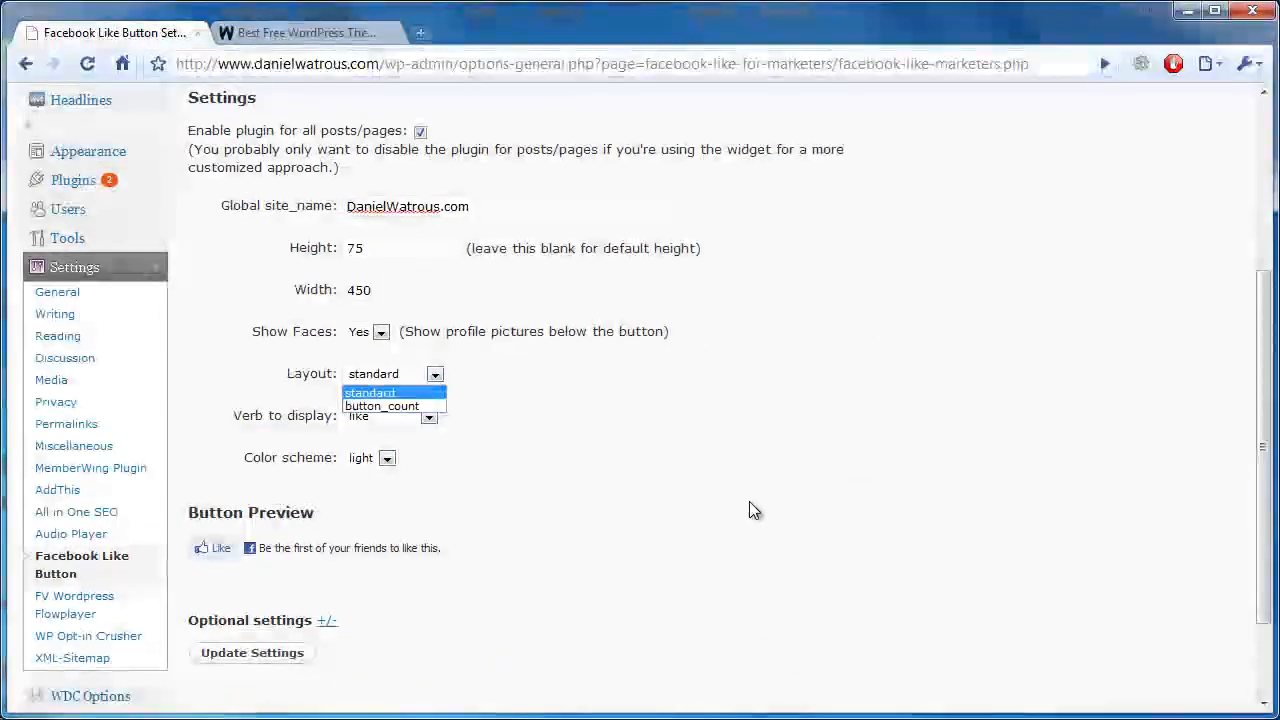
{"action": "left_click", "coordinate": [382, 404]}
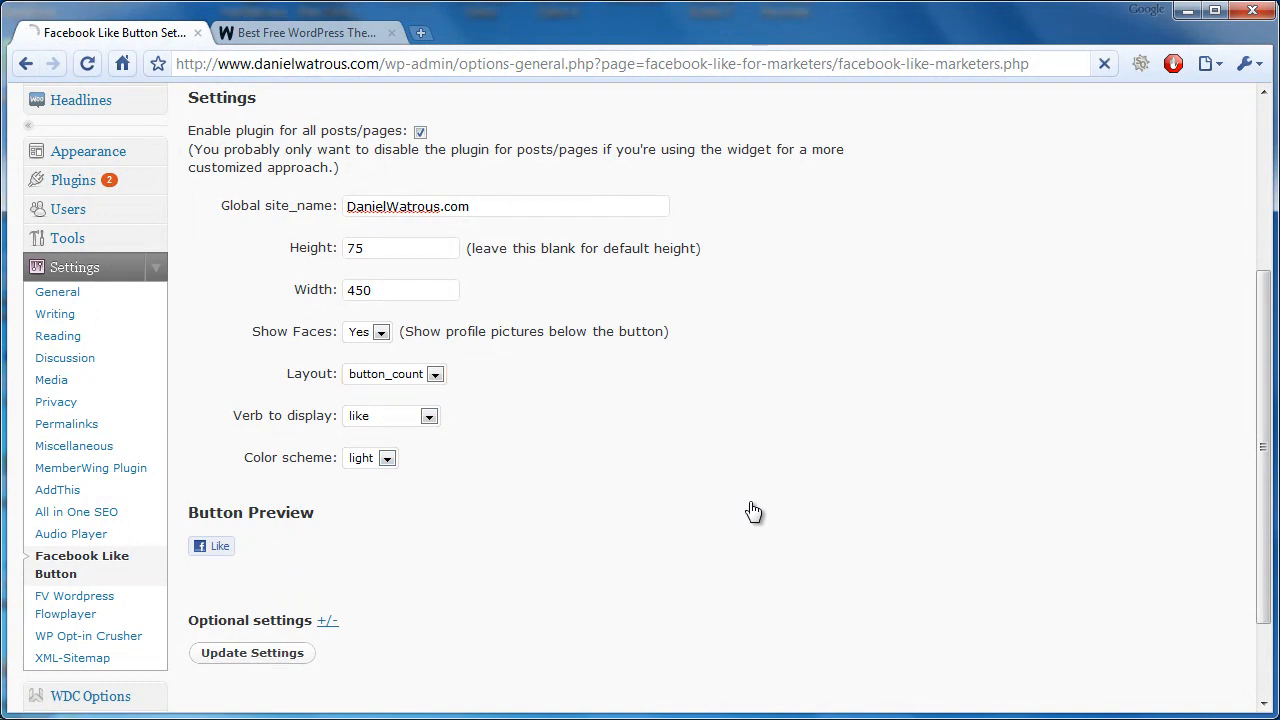
{"action": "left_click", "coordinate": [304, 32]}
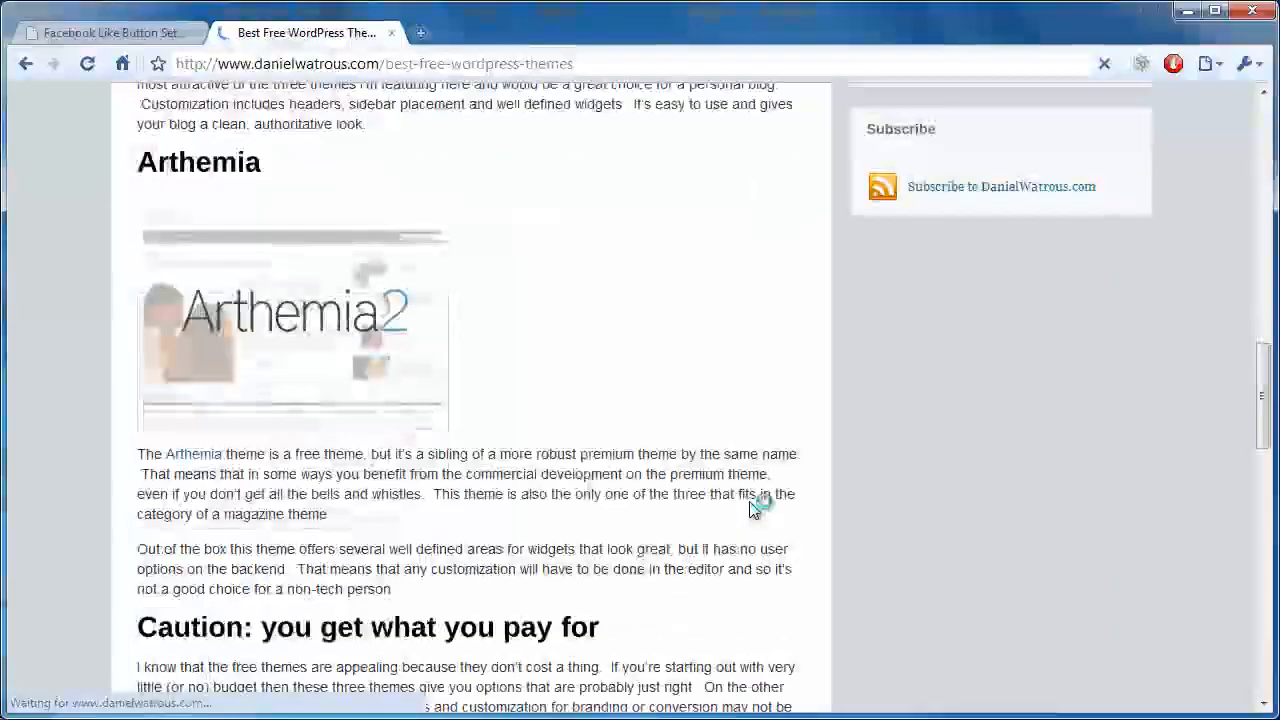
Return the Like button Layout to standard.
{"action": "scroll", "scroll_direction": "down", "scroll_amount": 3}
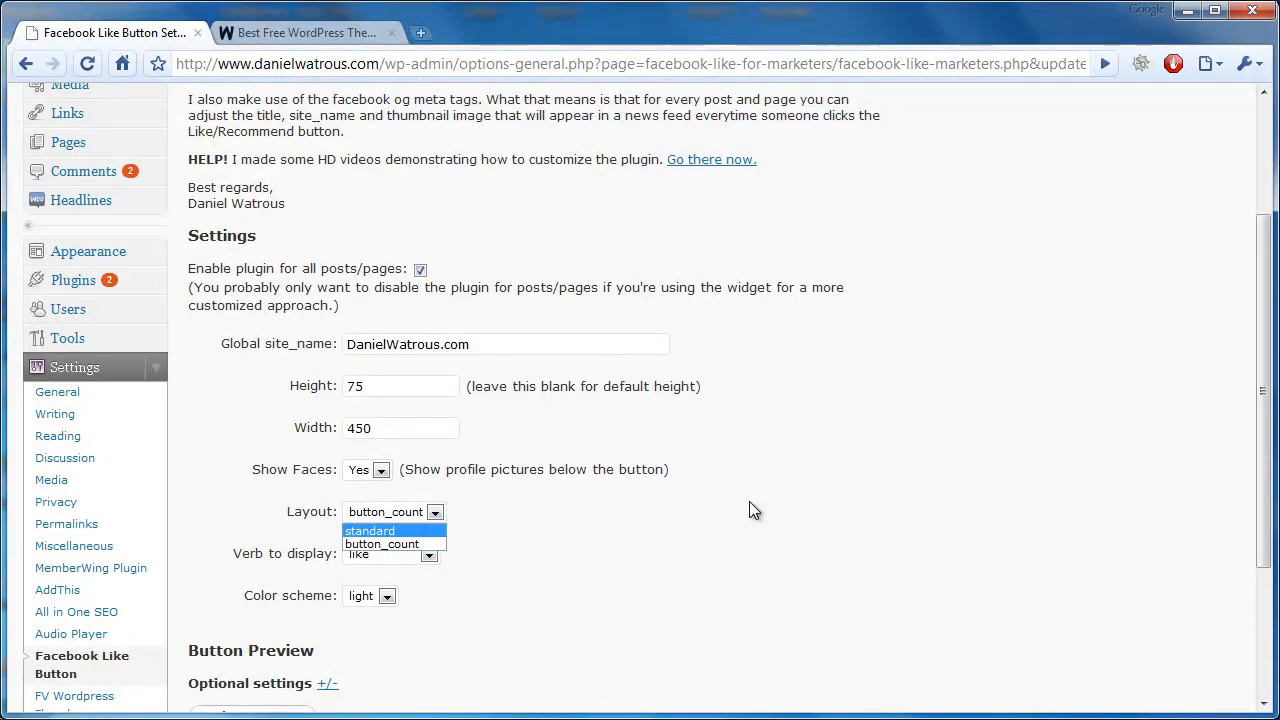
{"action": "left_click", "coordinate": [370, 530]}
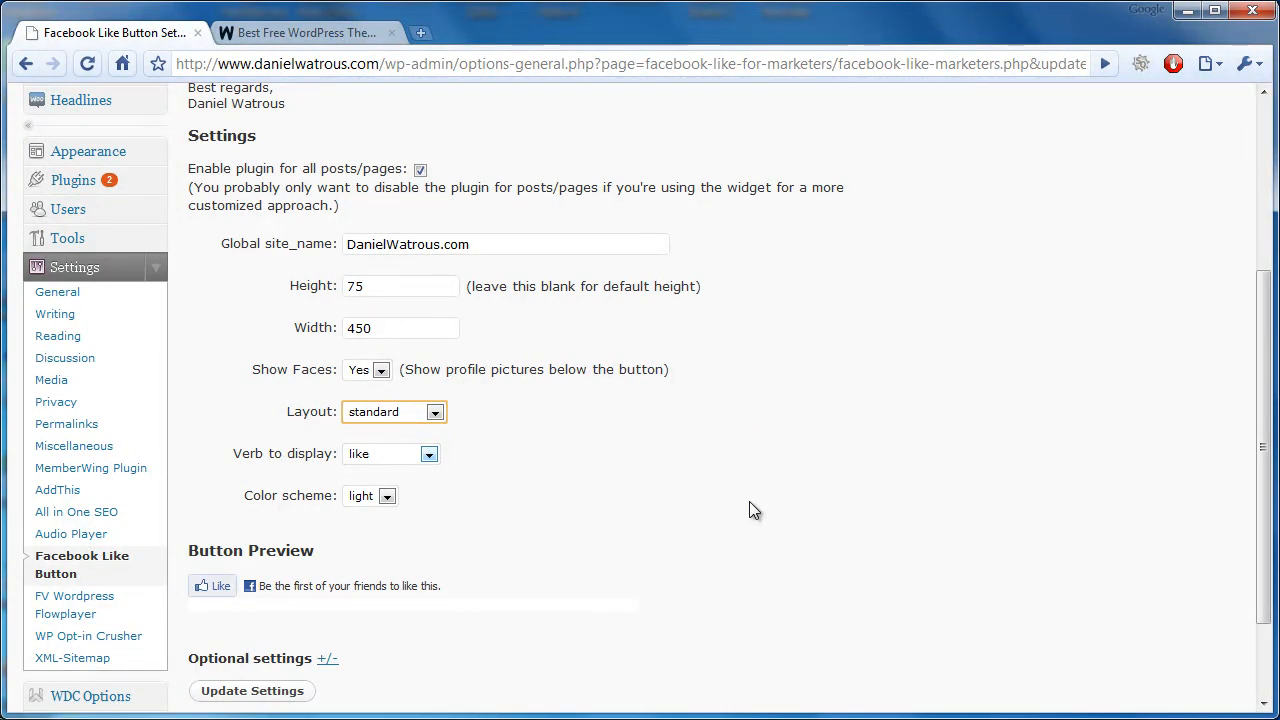
{"action": "left_click", "coordinate": [428, 452]}
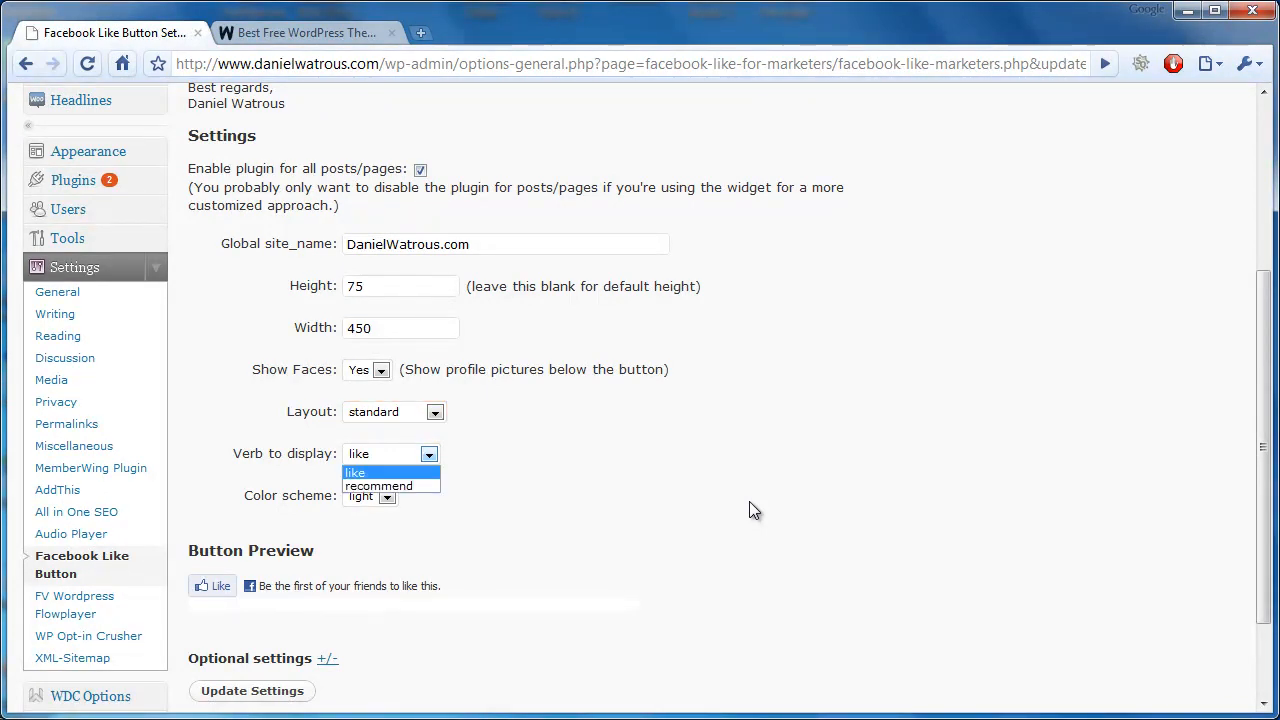
{"action": "left_click", "coordinate": [378, 486]}
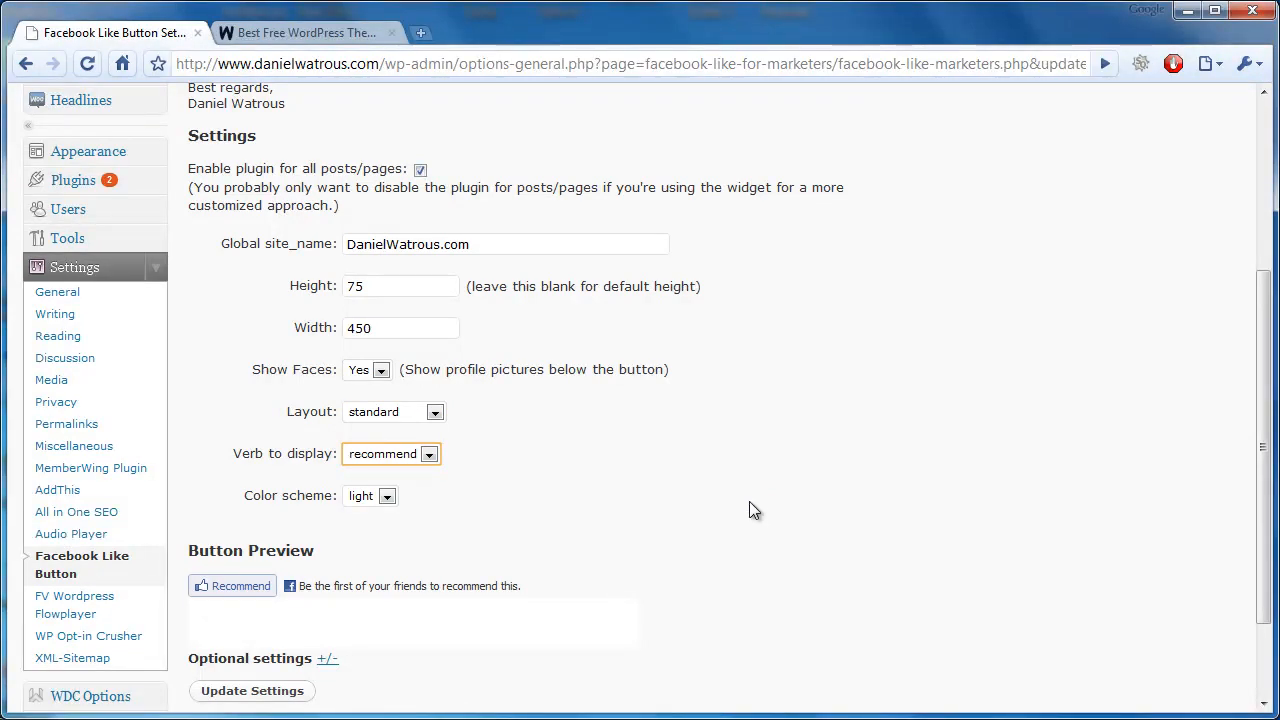
{"action": "left_click", "coordinate": [390, 452]}
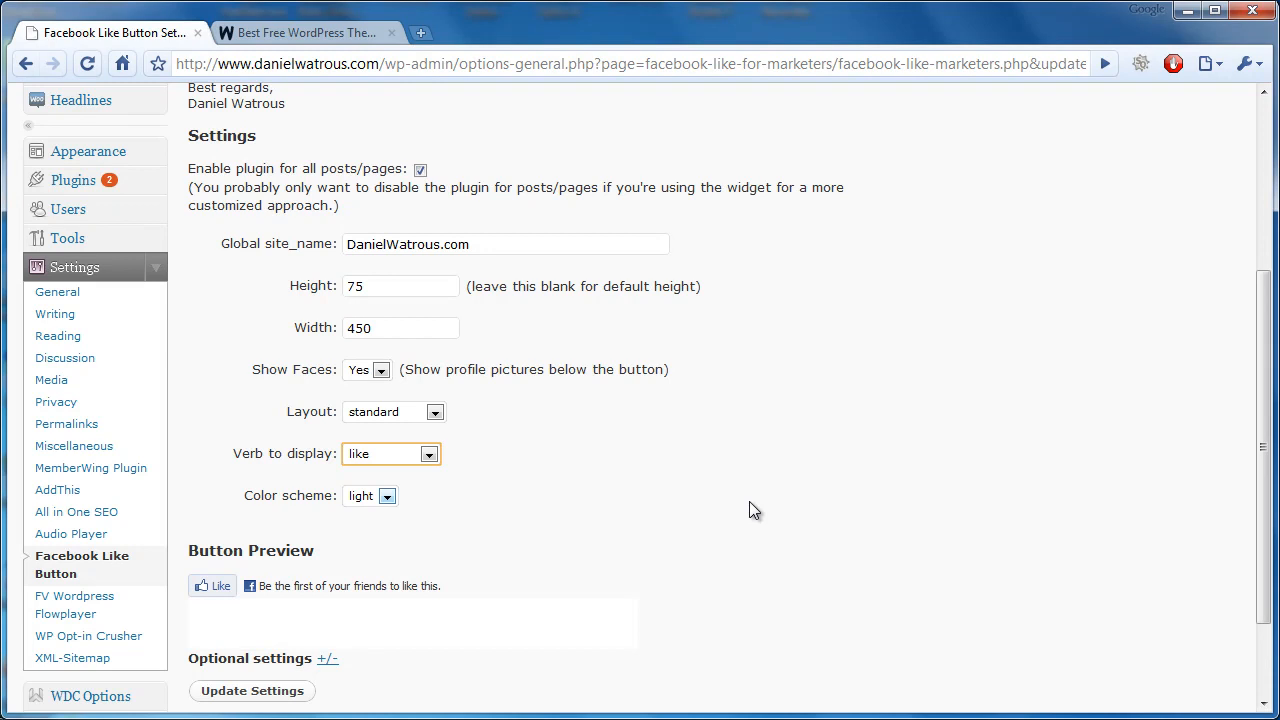
{"action": "left_click", "coordinate": [386, 496]}
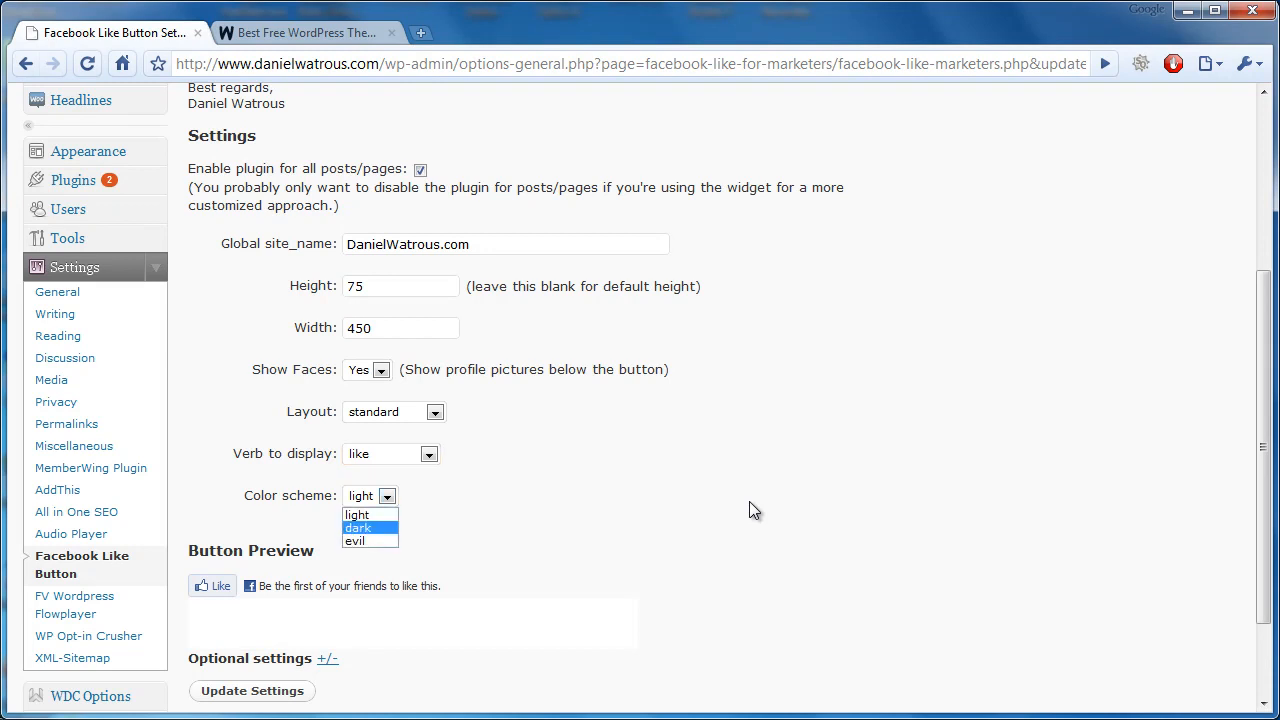
{"action": "left_click", "coordinate": [356, 528]}
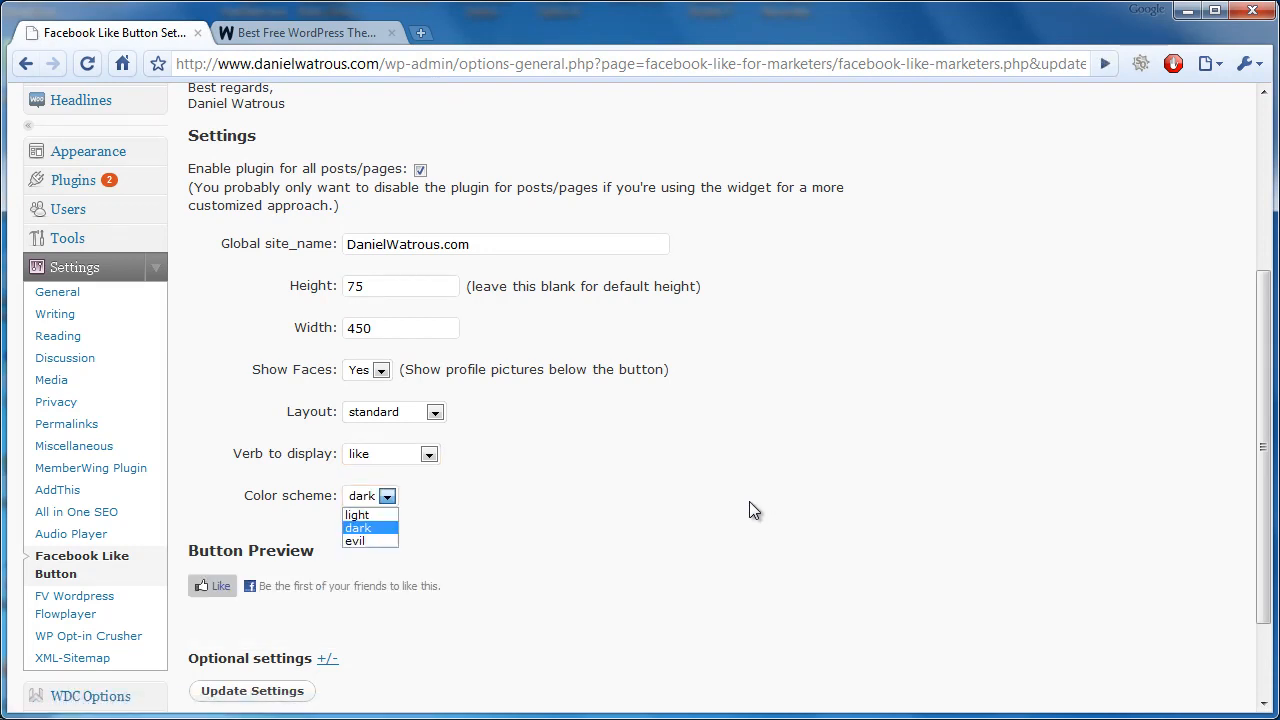
{"action": "left_click", "coordinate": [356, 514]}
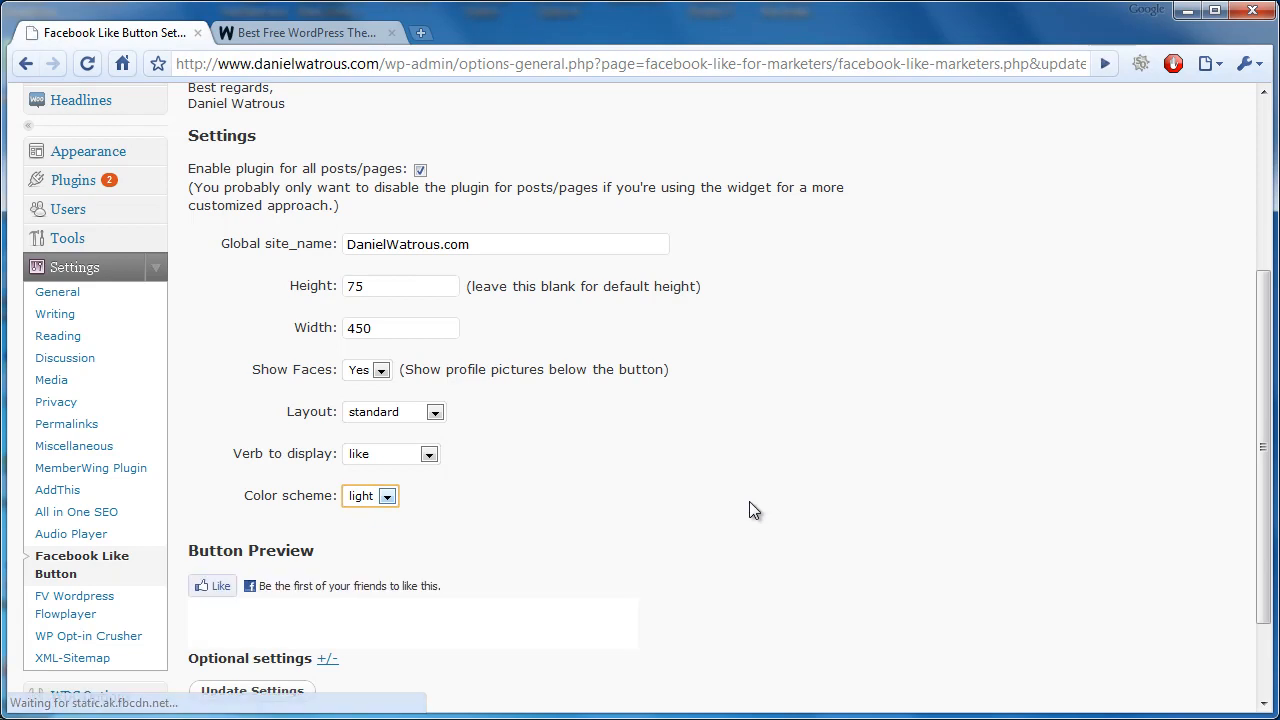
{"action": "left_click", "coordinate": [388, 496]}
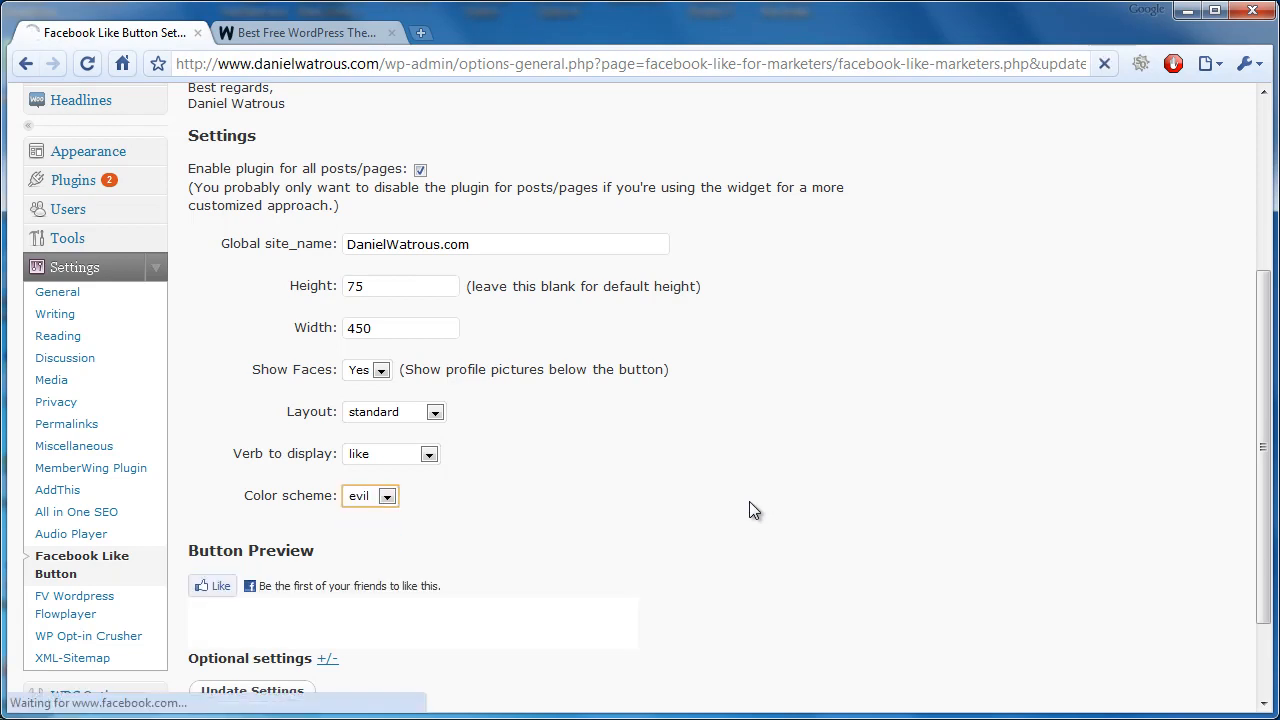
{"action": "left_click", "coordinate": [386, 496]}
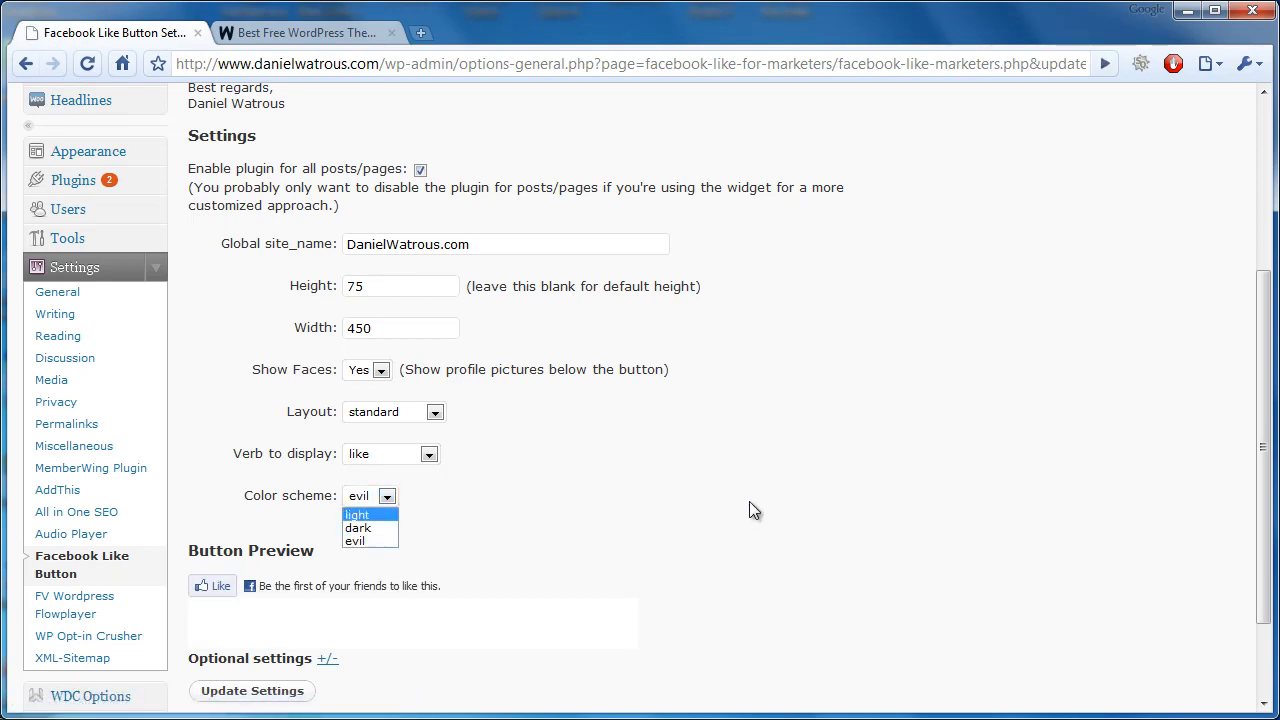
{"action": "left_click", "coordinate": [356, 512]}
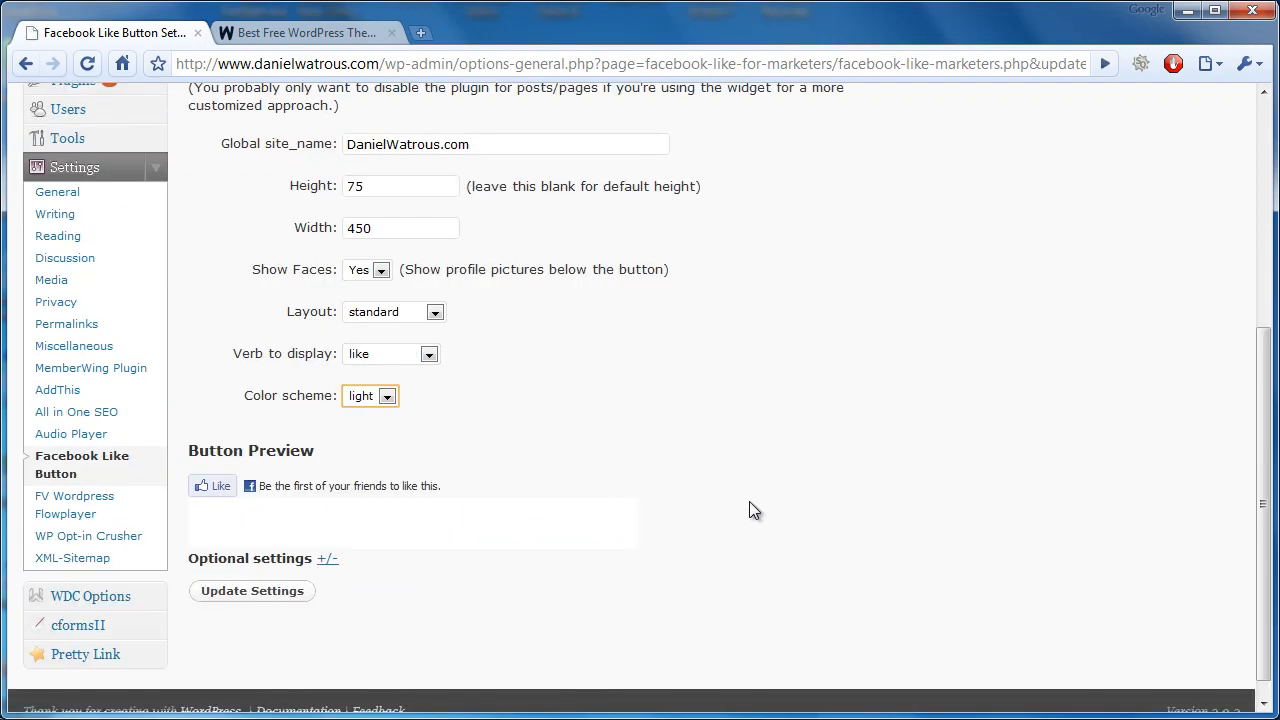
{"action": "scroll", "scroll_direction": "down", "scroll_amount": 3}
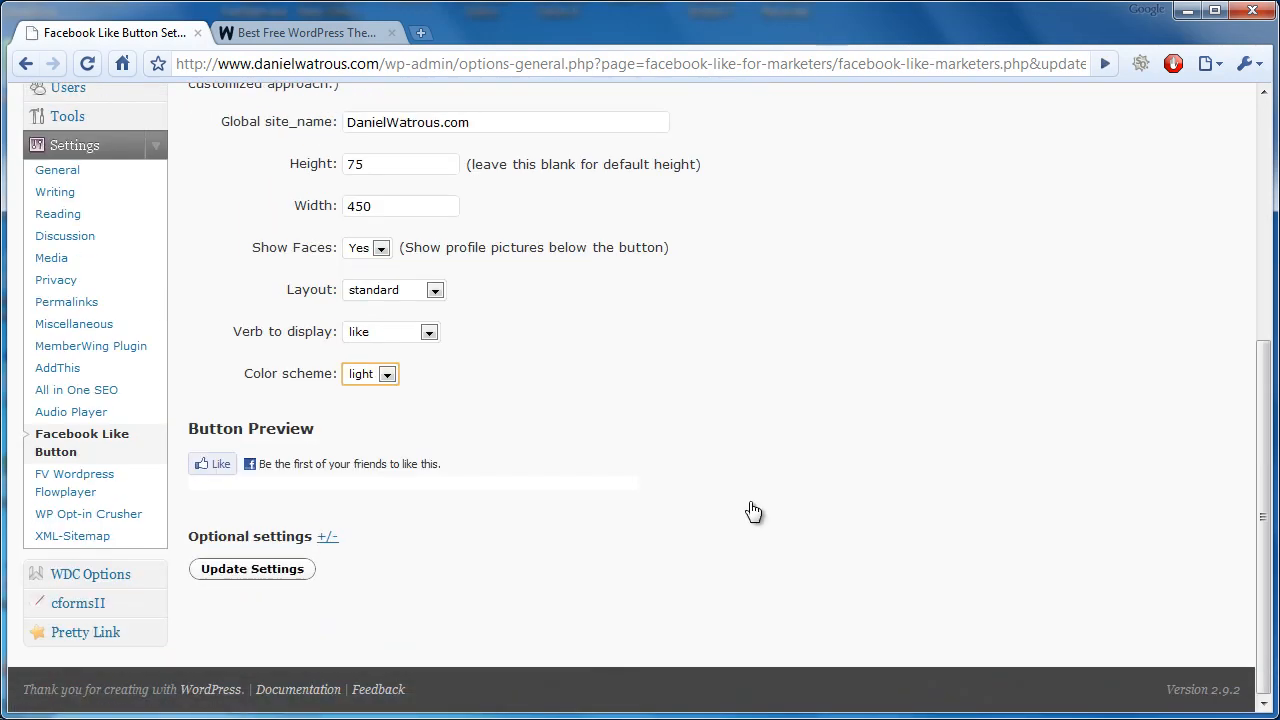
Update Settings, confirm the Like button on the live post, then head to a new post.
{"action": "left_click", "coordinate": [252, 568]}
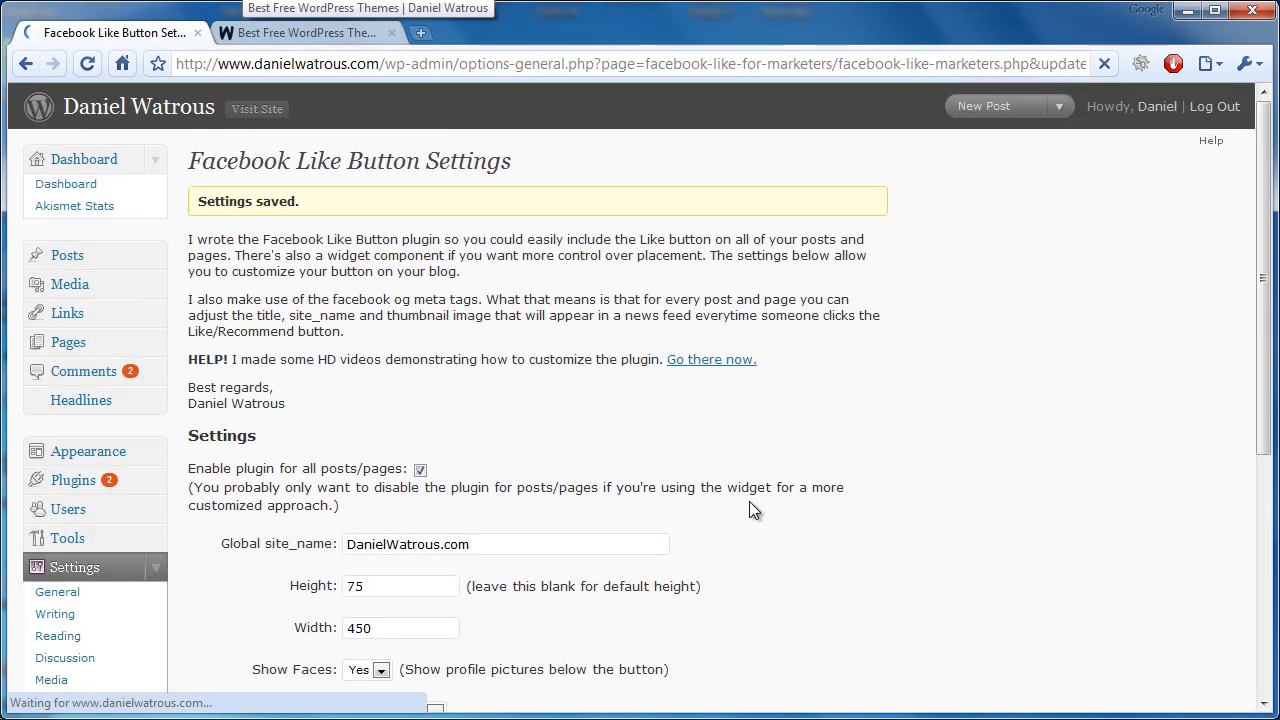
{"action": "left_click", "coordinate": [304, 32]}
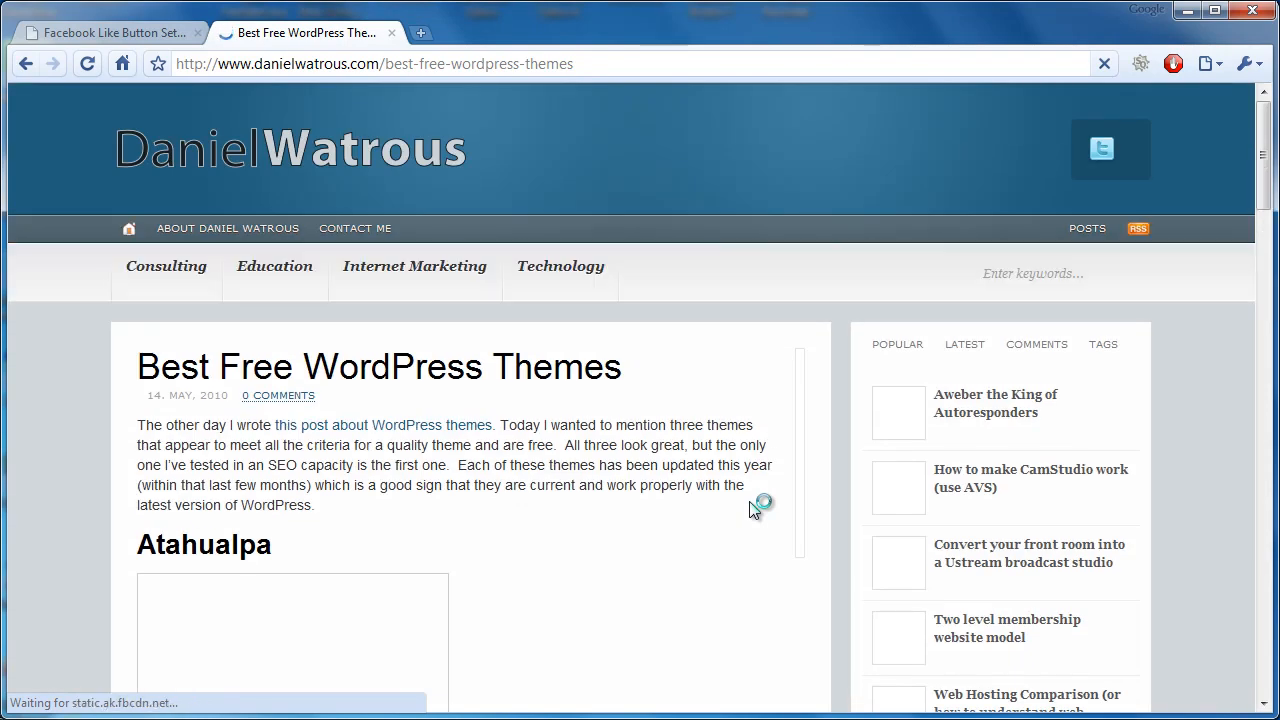
{"action": "scroll", "scroll_direction": "down", "scroll_amount": 3}
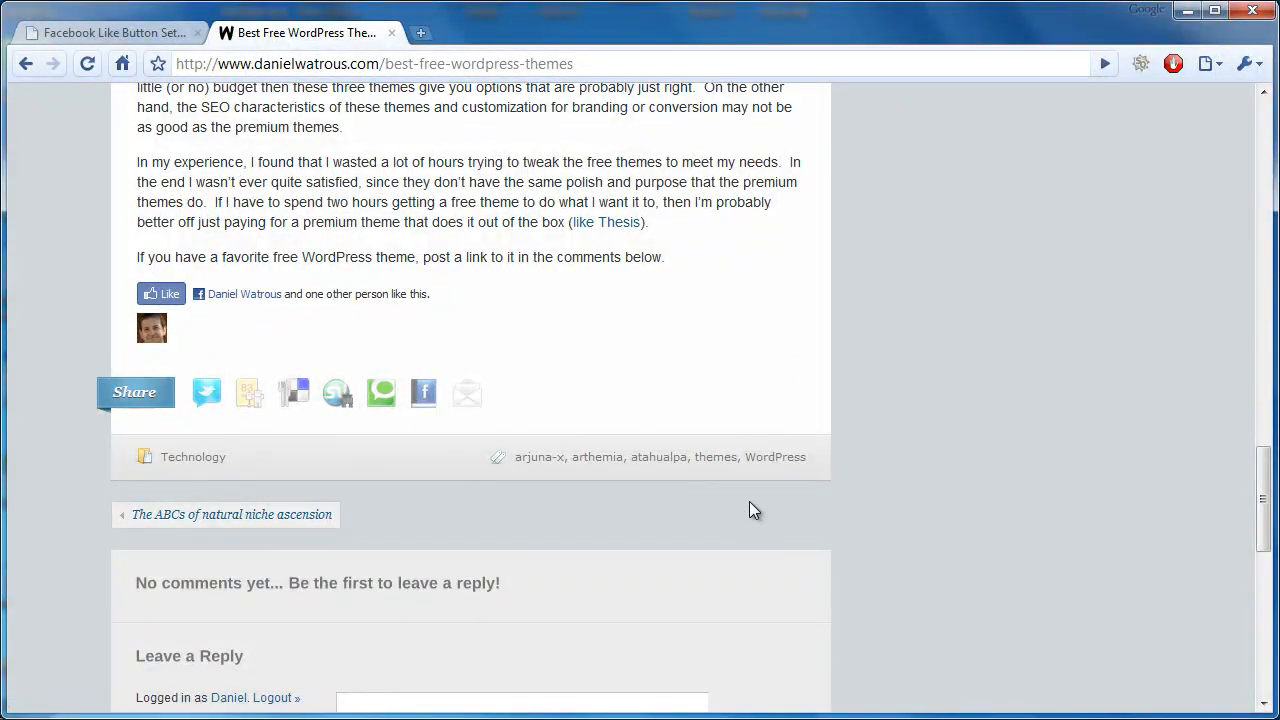
{"action": "left_click", "coordinate": [110, 32]}
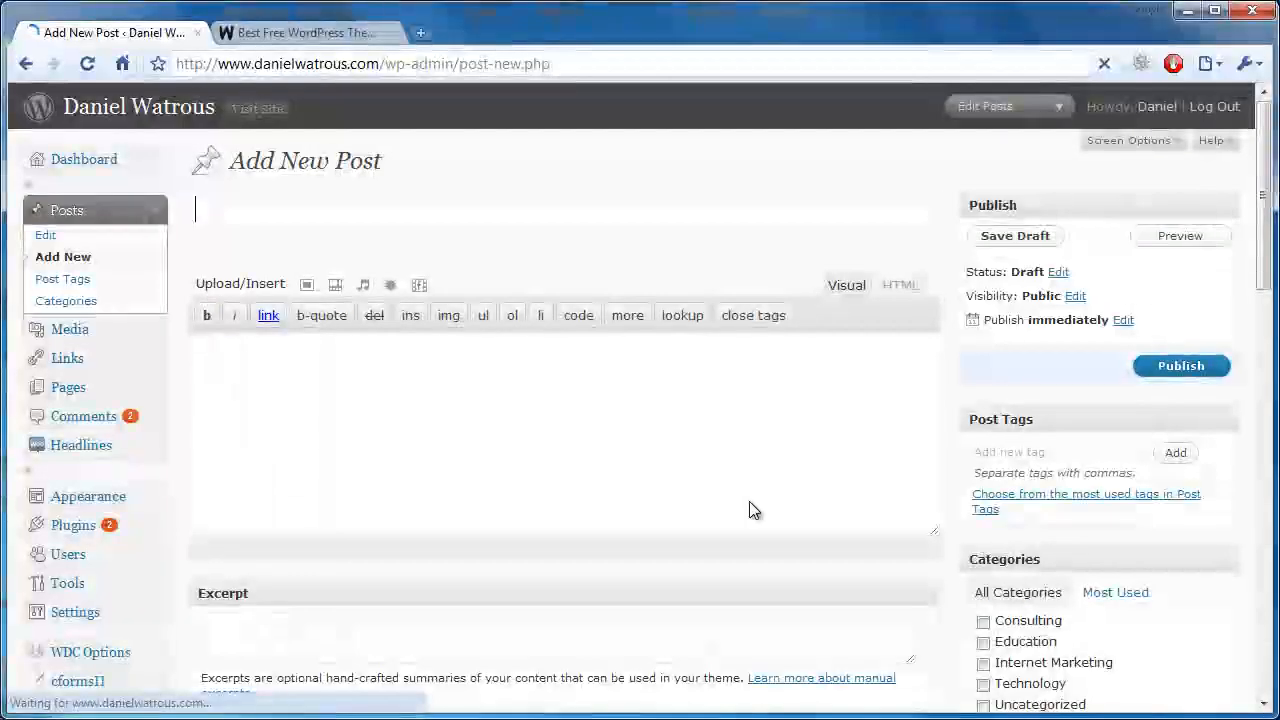
Reveal the Facebook Like for Marketers box with Title, Site Name and Image fields.
{"action": "scroll", "scroll_direction": "down", "scroll_amount": 3}
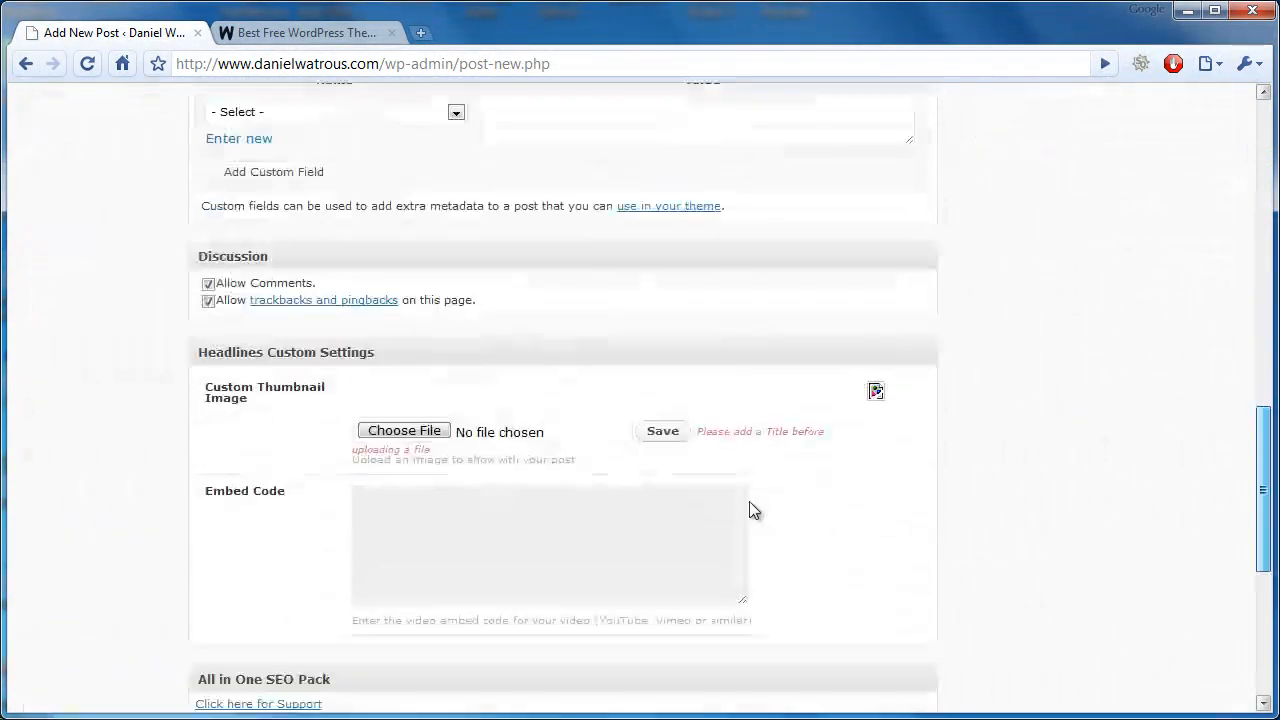
{"action": "scroll", "scroll_direction": "down", "scroll_amount": 3}
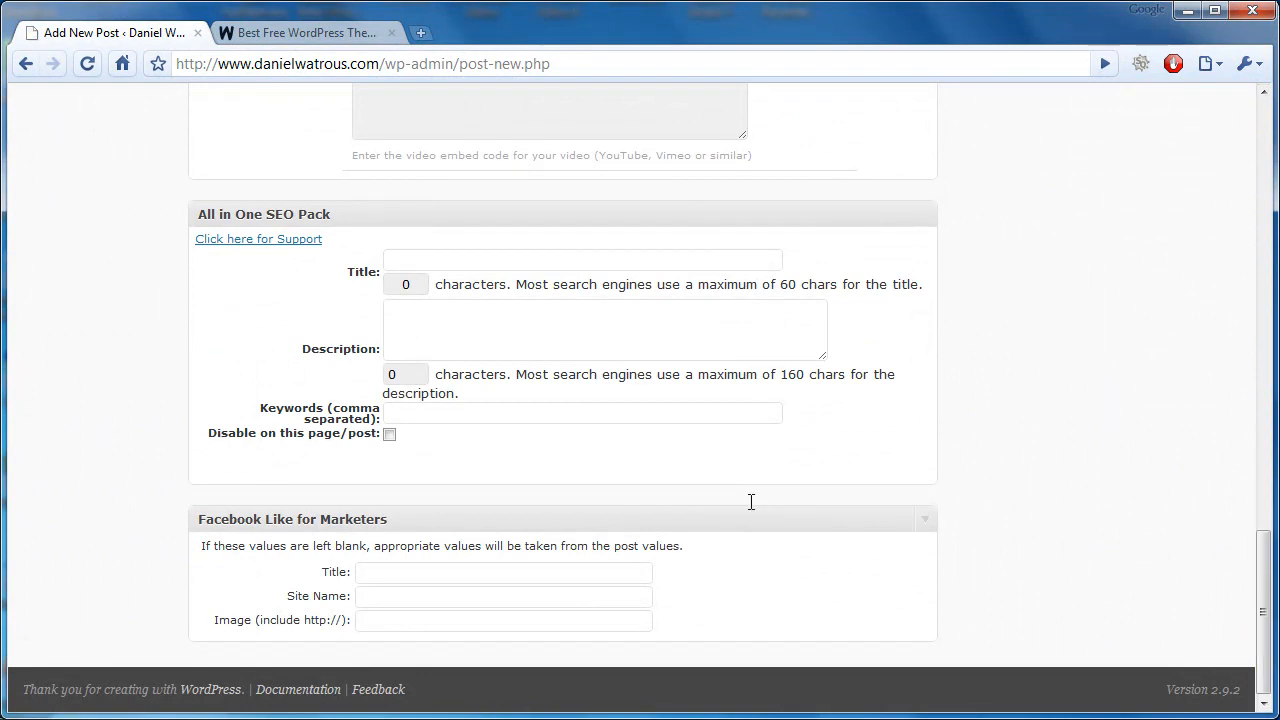
{"action": "mouse_move", "coordinate": [750, 502]}
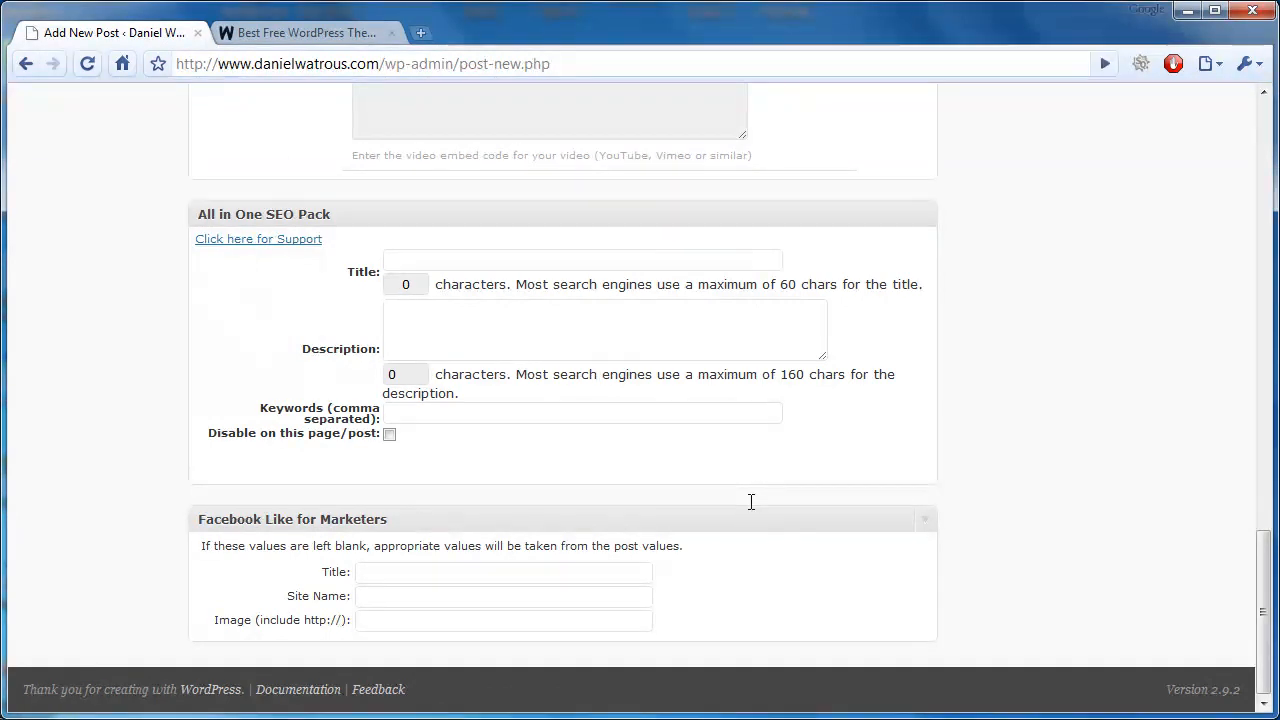
{"action": "mouse_move", "coordinate": [754, 510]}
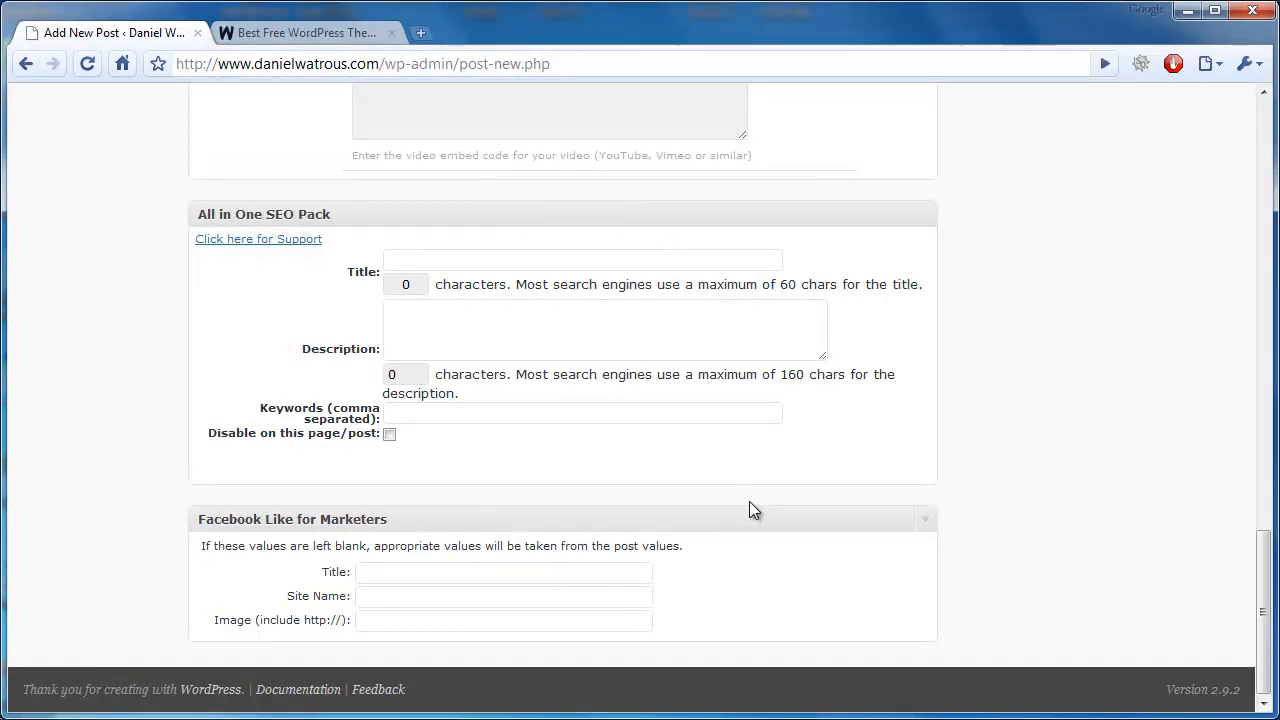
{"action": "mouse_move", "coordinate": [752, 502]}
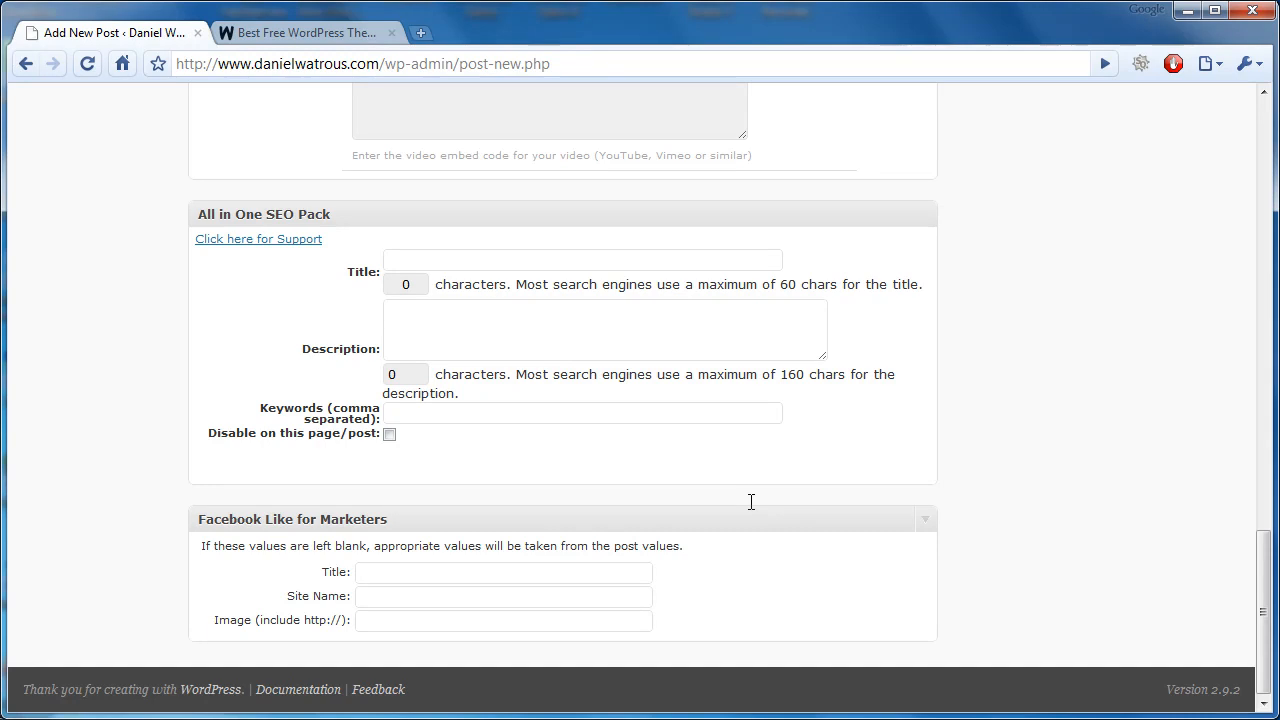
{"action": "mouse_move", "coordinate": [752, 510]}
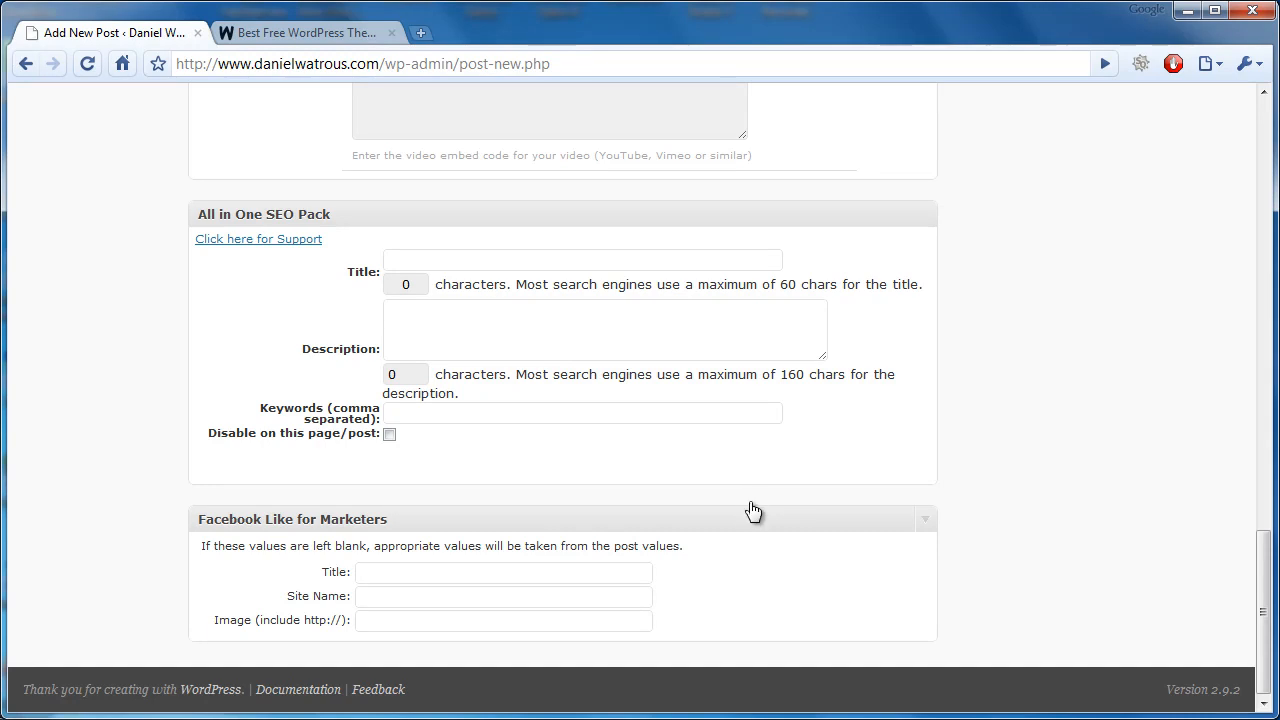
{"action": "mouse_move", "coordinate": [752, 500]}
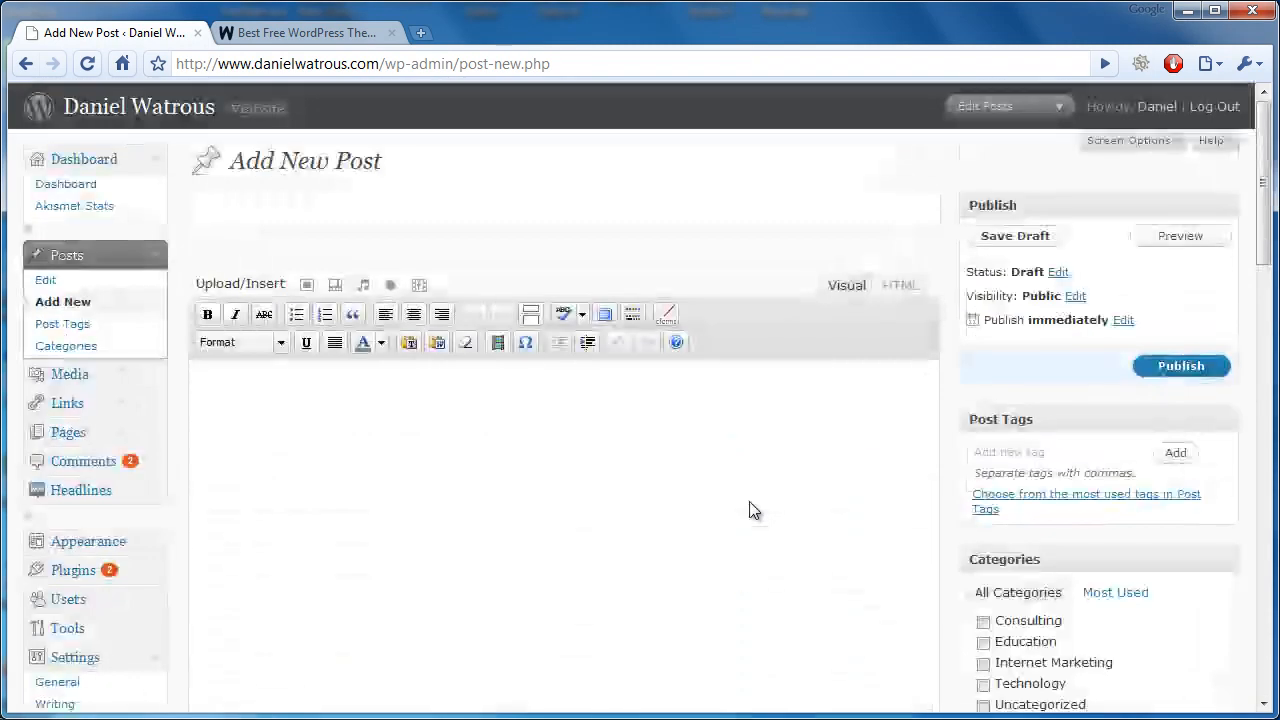
{"action": "scroll", "scroll_direction": "down", "scroll_amount": 3}
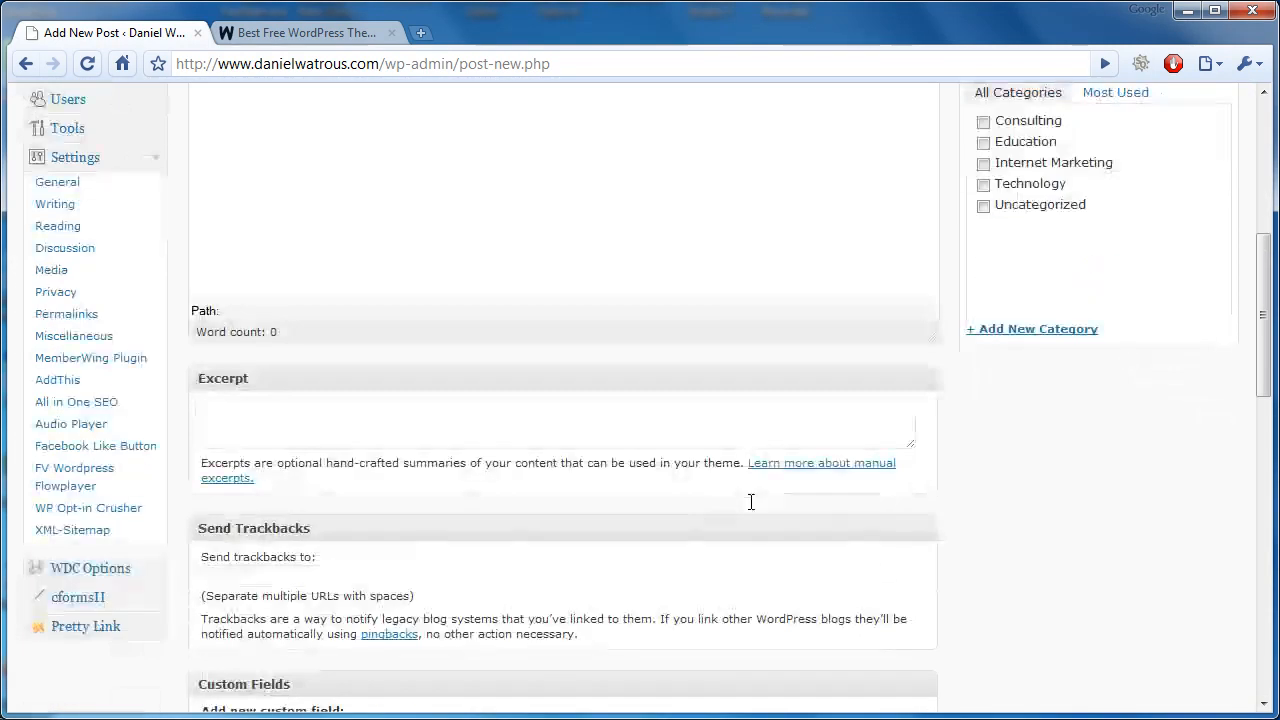
{"action": "scroll", "scroll_direction": "down", "scroll_amount": 3}
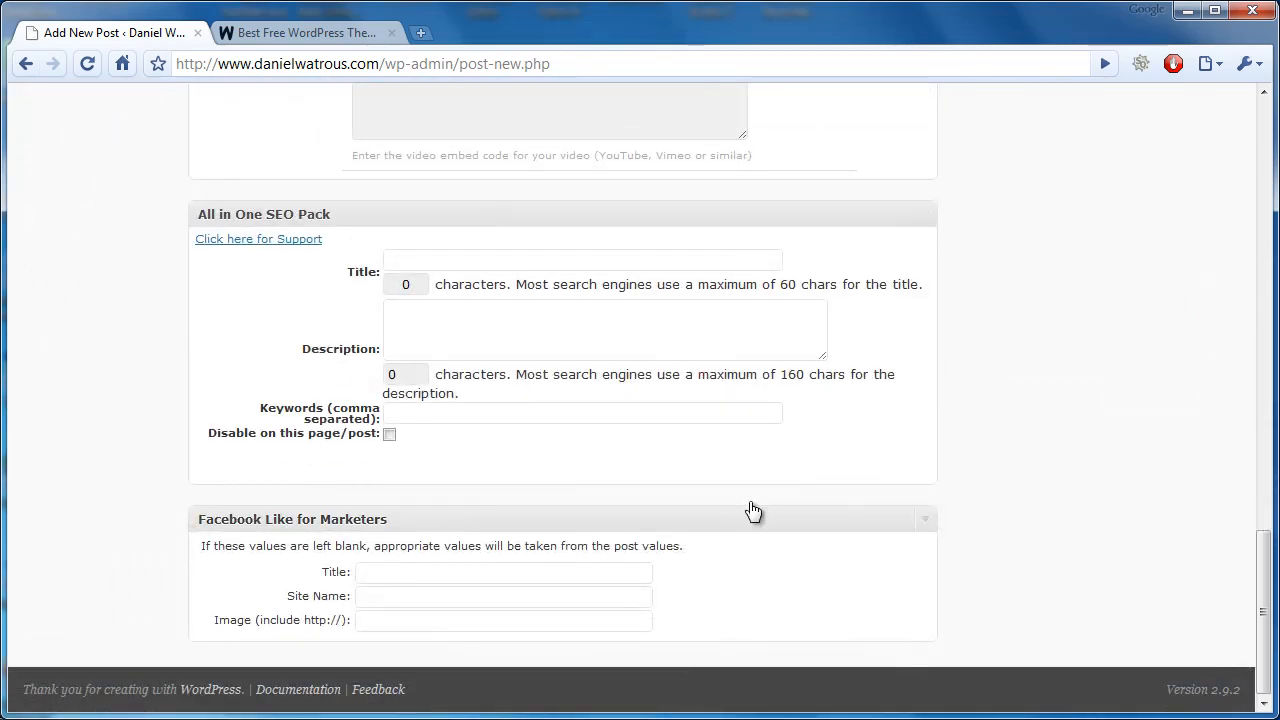
{"action": "scroll", "scroll_direction": "up", "scroll_amount": 3}
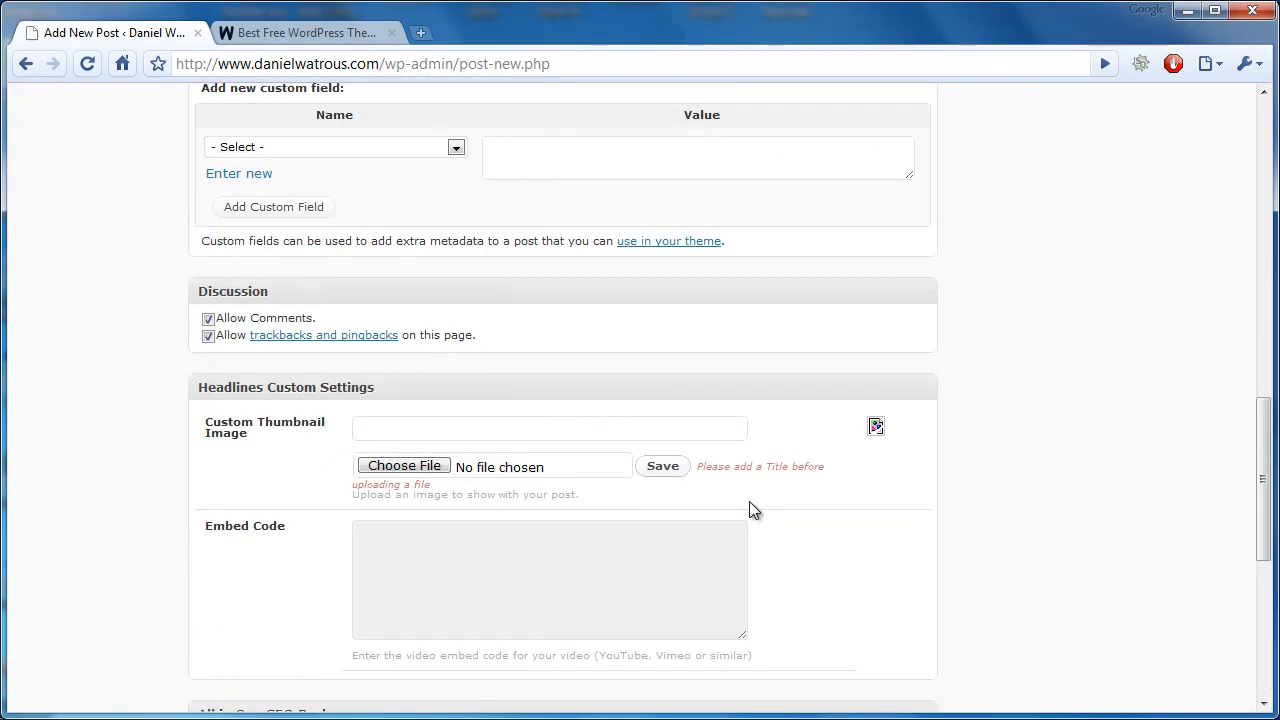
{"action": "scroll", "scroll_direction": "up", "scroll_amount": 3}
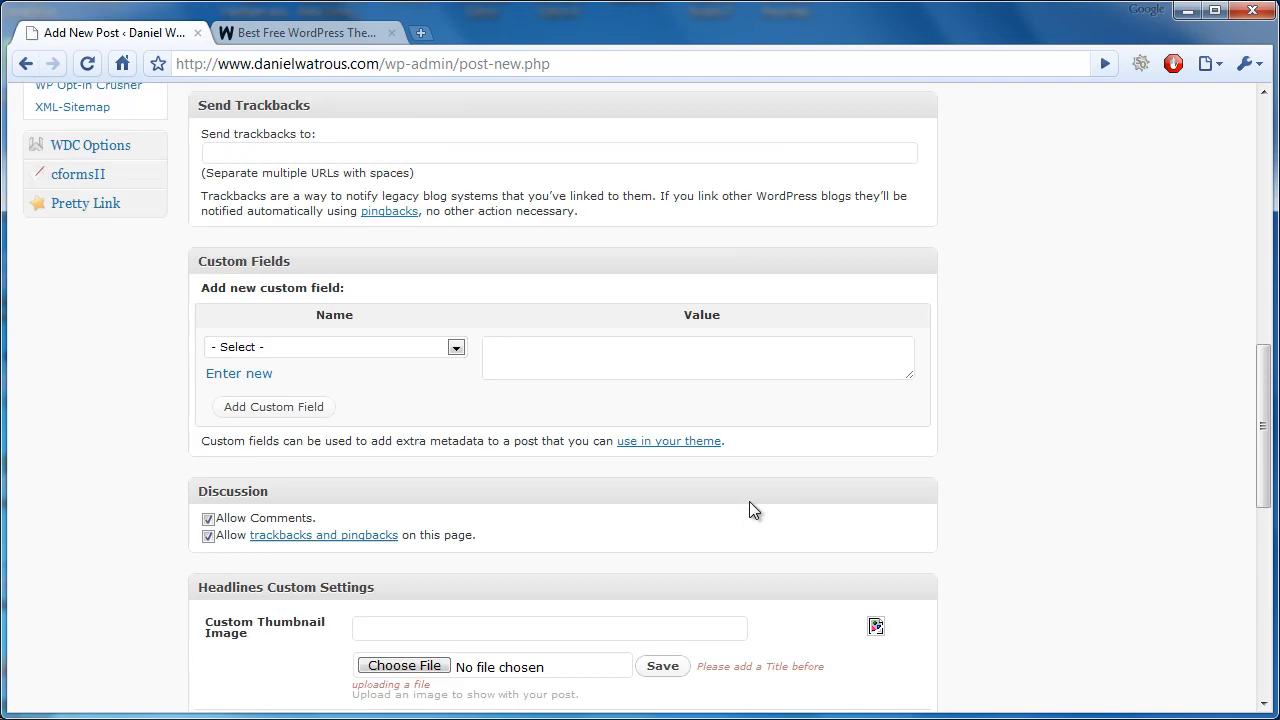
{"action": "scroll", "scroll_direction": "up", "scroll_amount": 3}
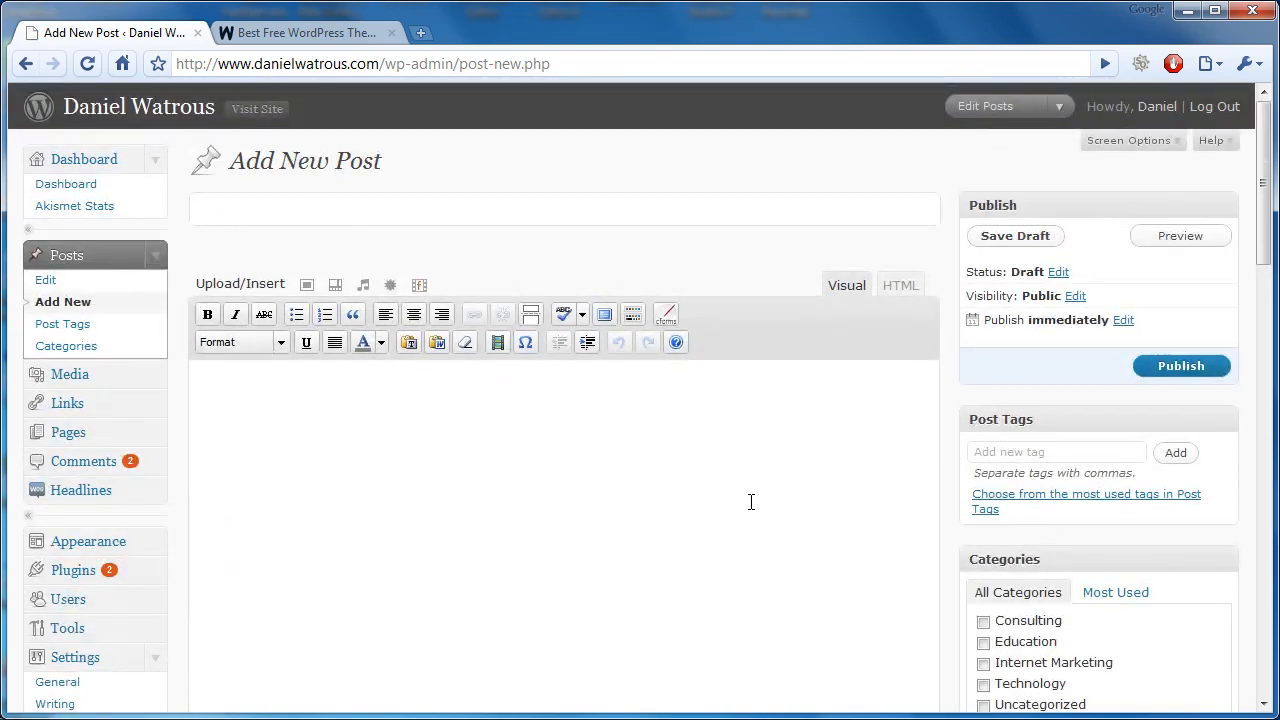
{"action": "scroll", "scroll_direction": "down", "scroll_amount": 3}
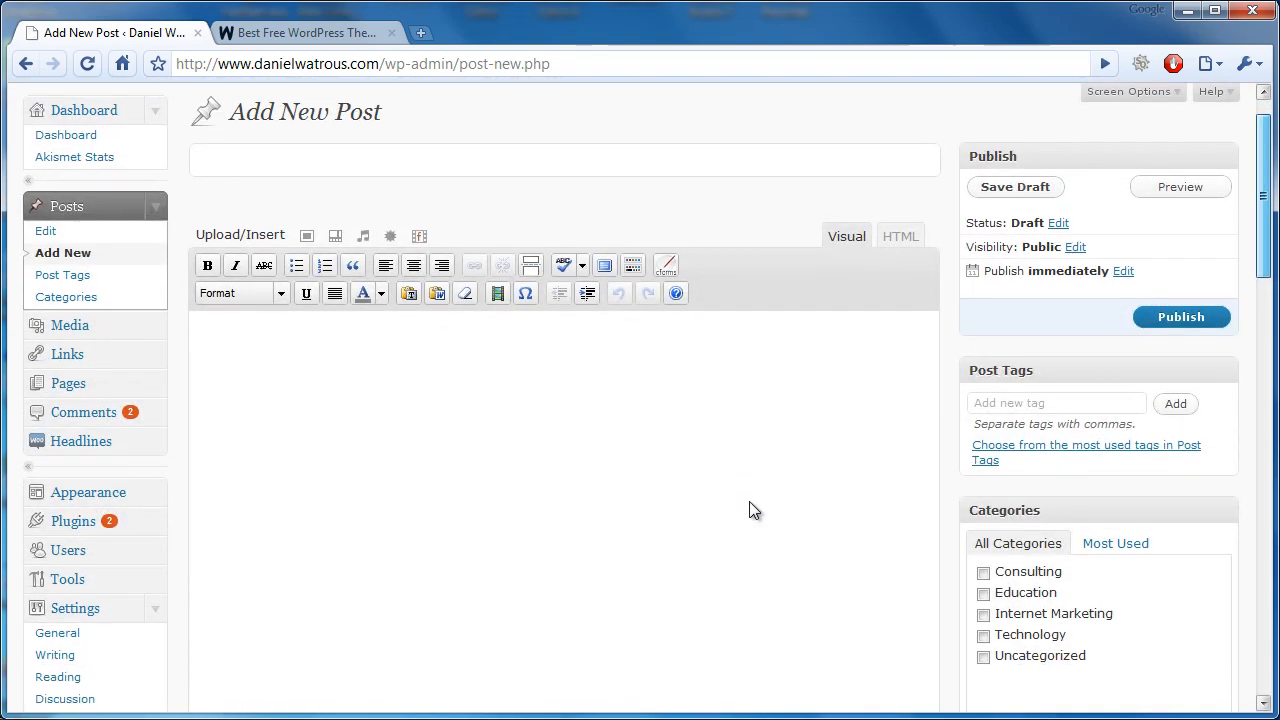
{"action": "scroll", "scroll_direction": "down", "scroll_amount": 3}
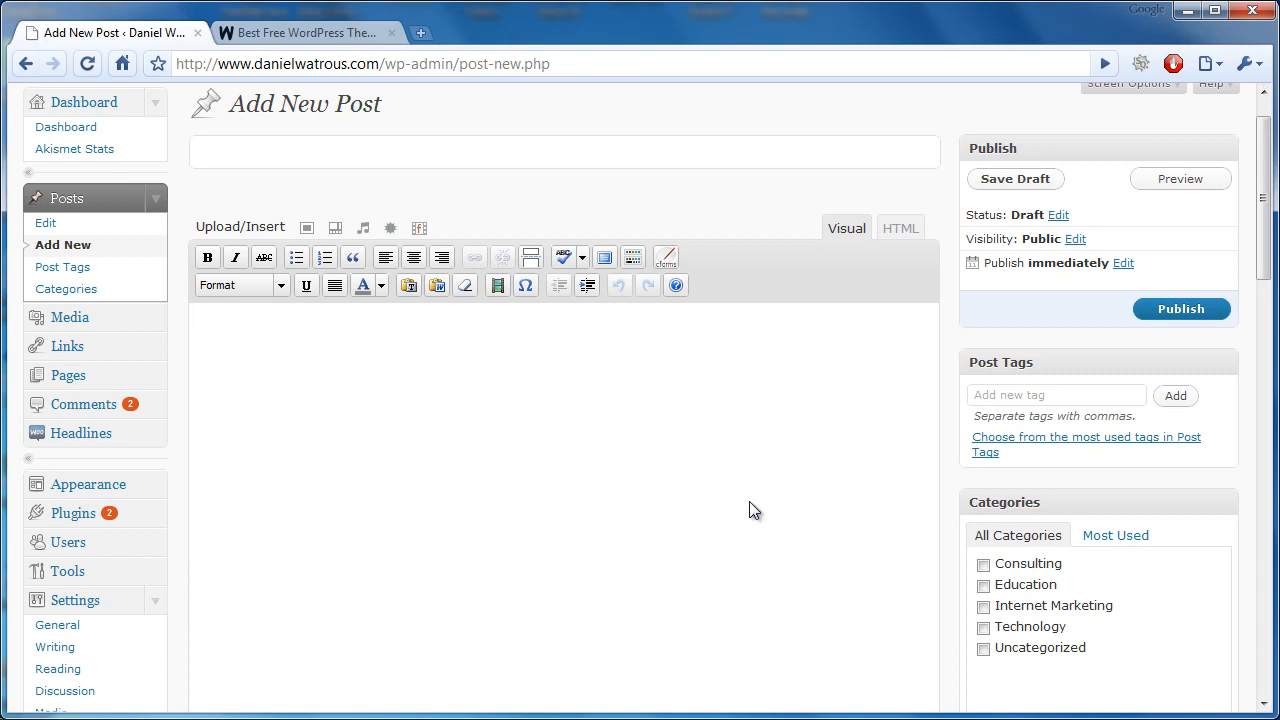
{"action": "left_click", "coordinate": [304, 32]}
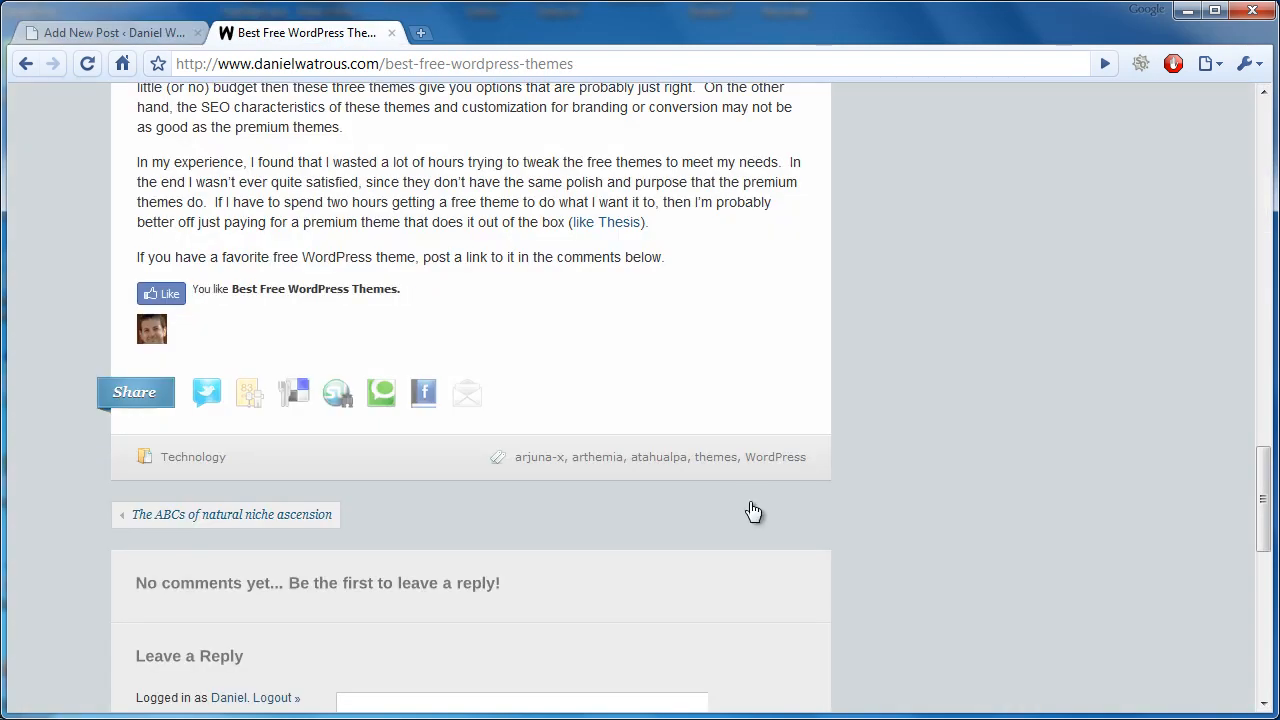
{"action": "left_click", "coordinate": [160, 292]}
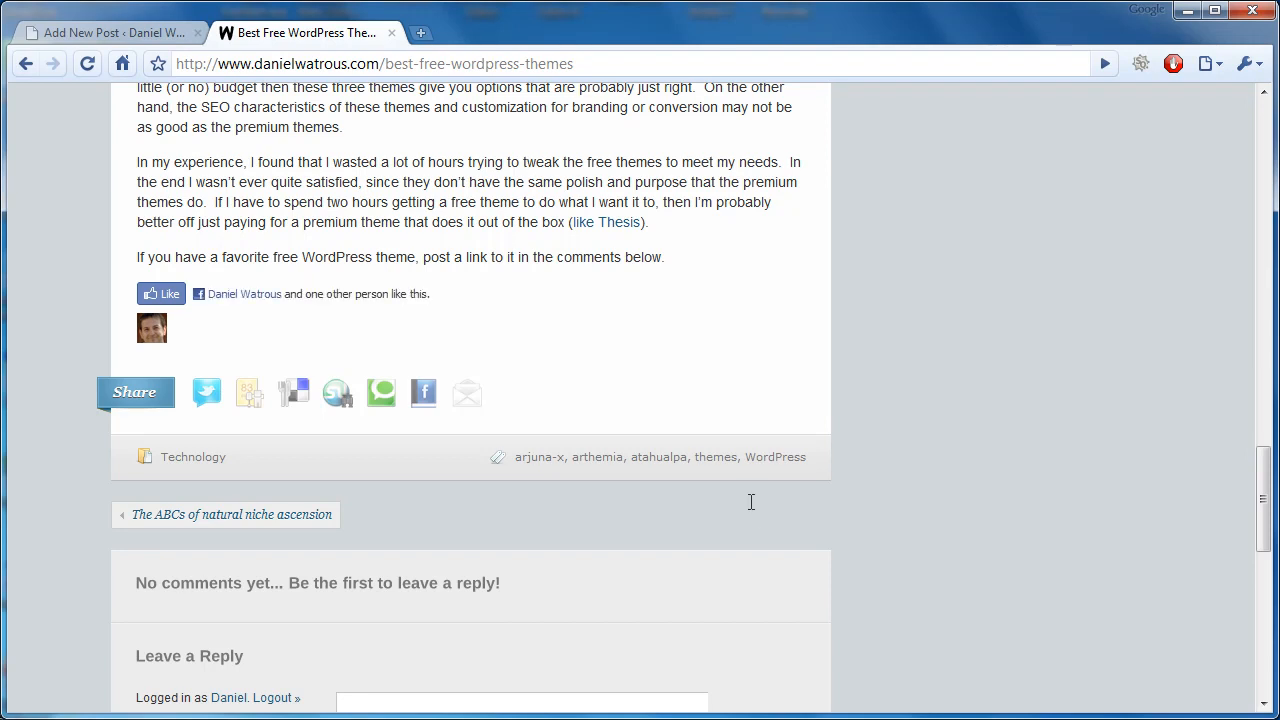
{"action": "left_click", "coordinate": [110, 32]}
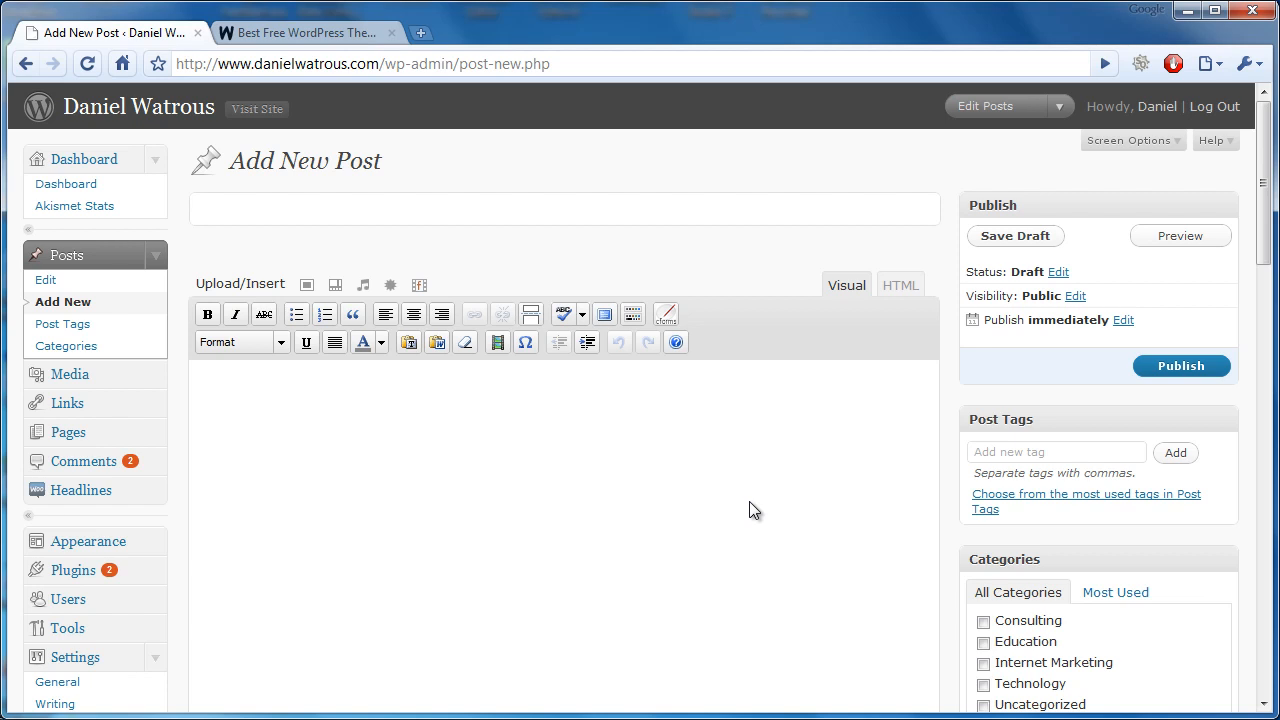
{"action": "scroll", "scroll_direction": "down", "scroll_amount": 3}
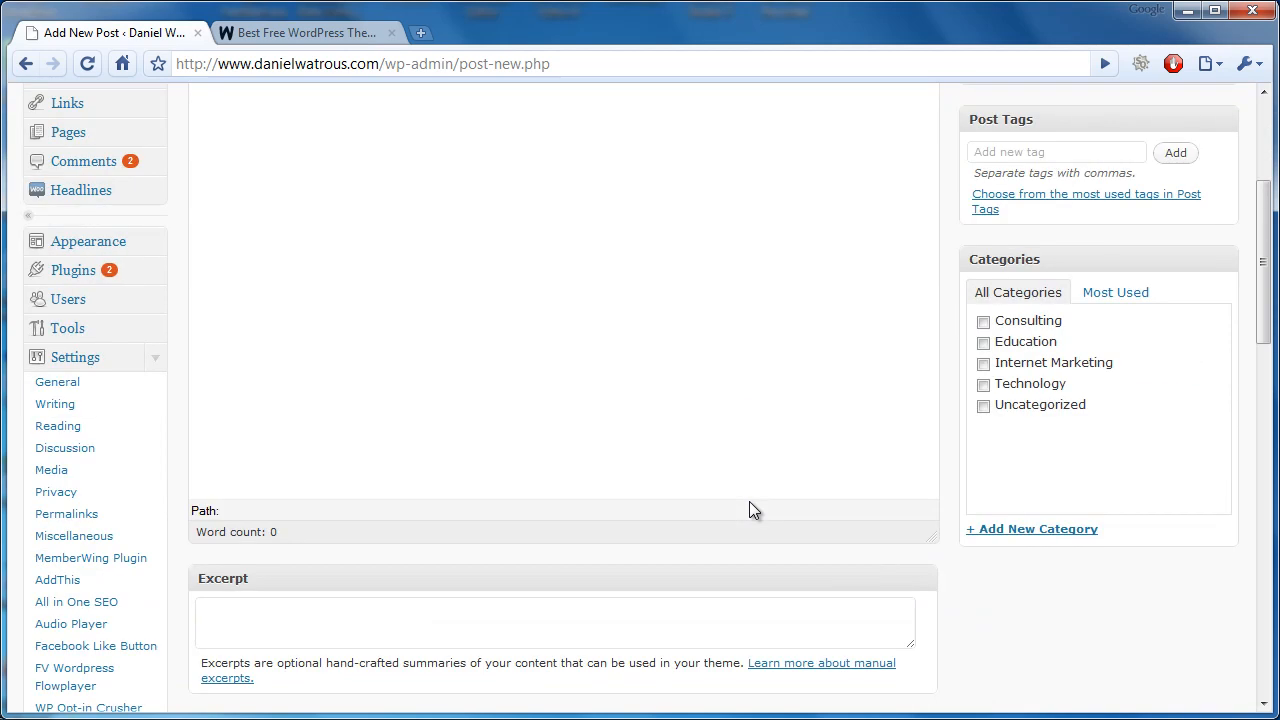